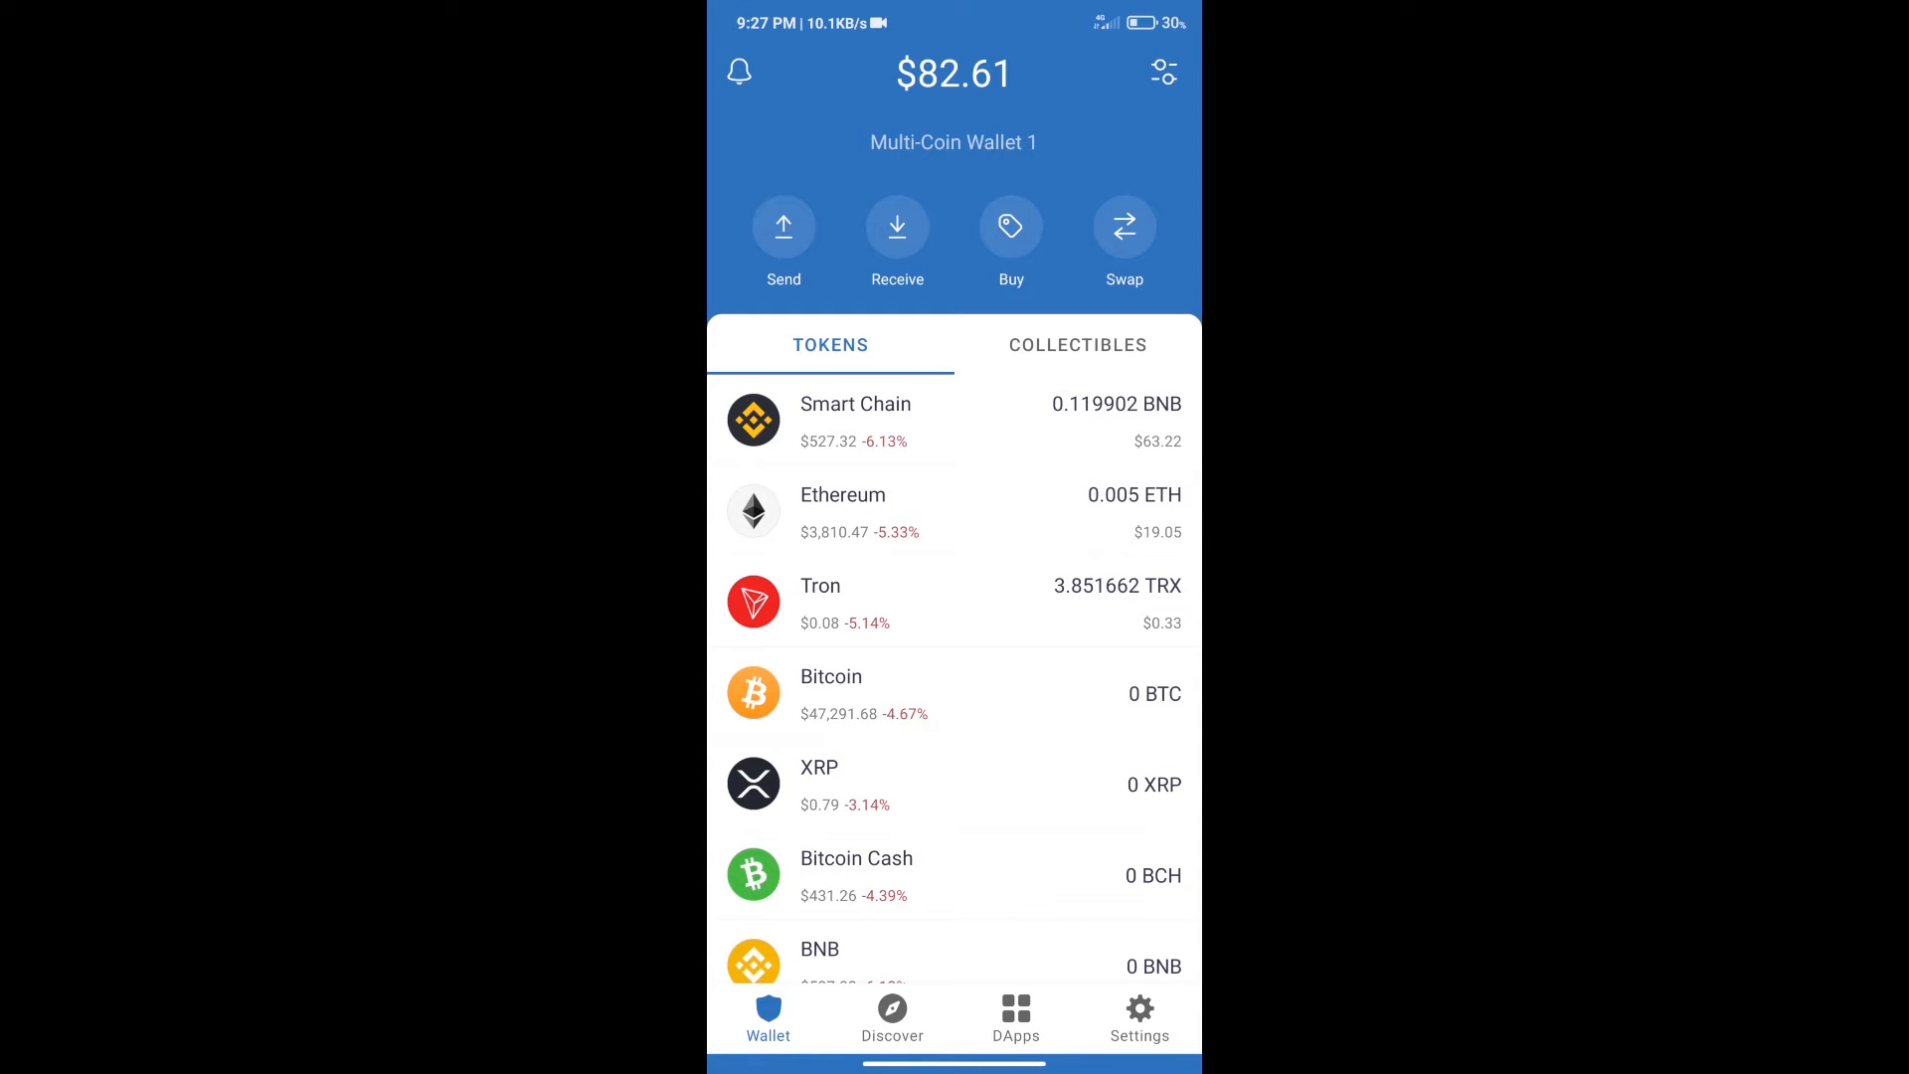
Search the buy list for BNB, select it, then back out of buying BNB.
click(1010, 227)
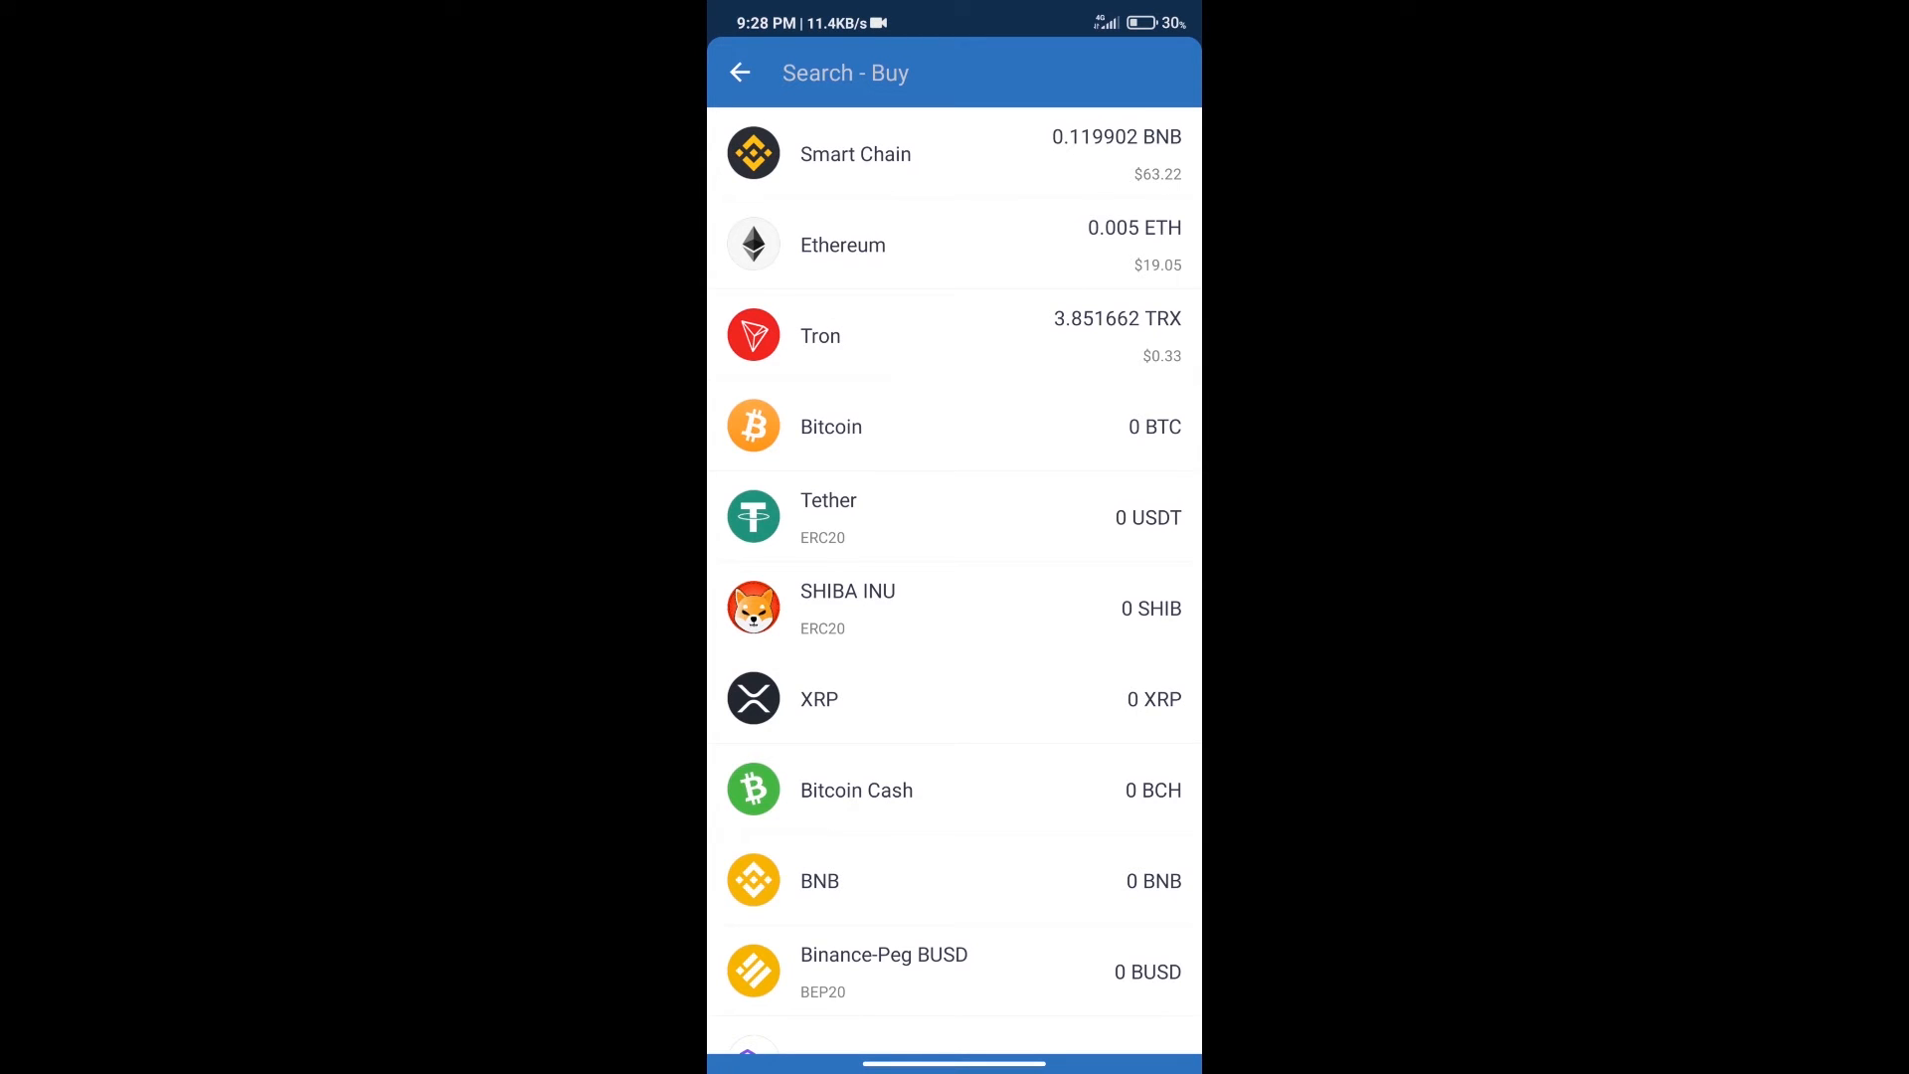
text(bn)
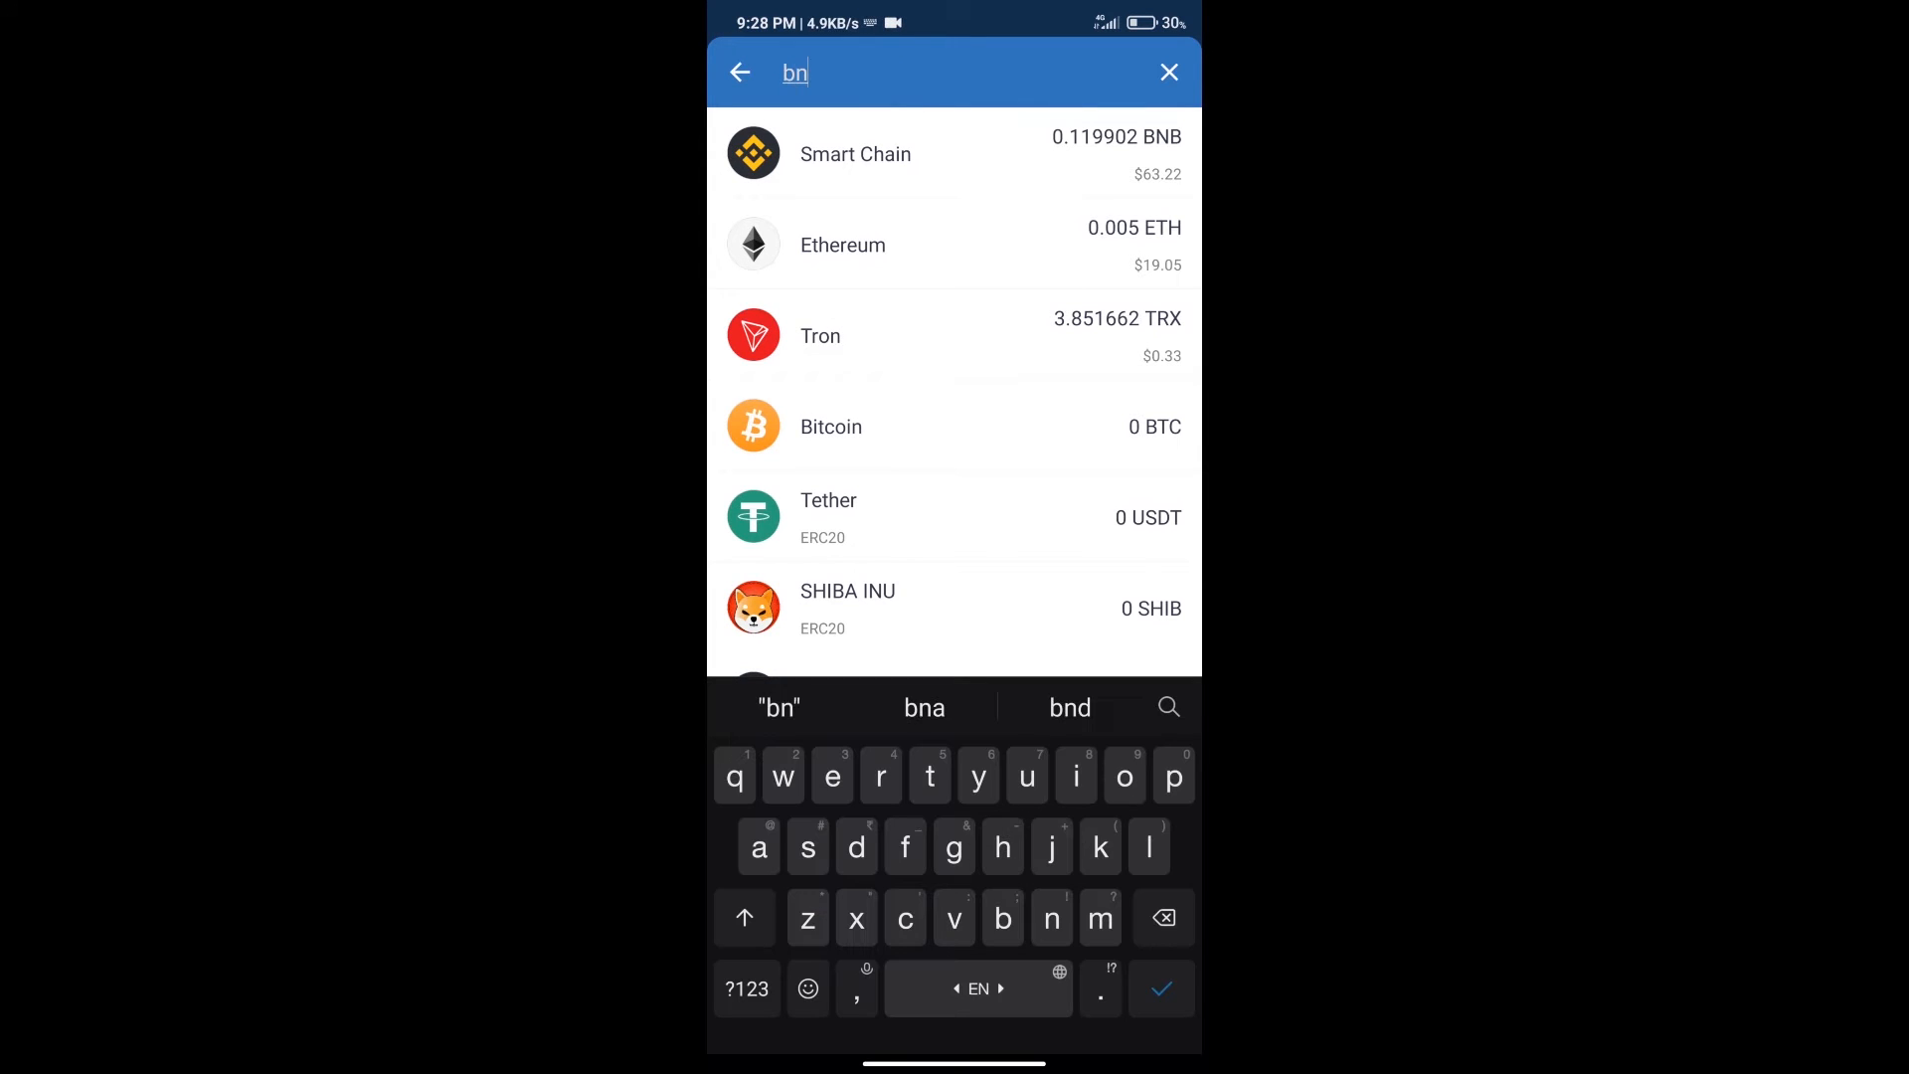
text(b)
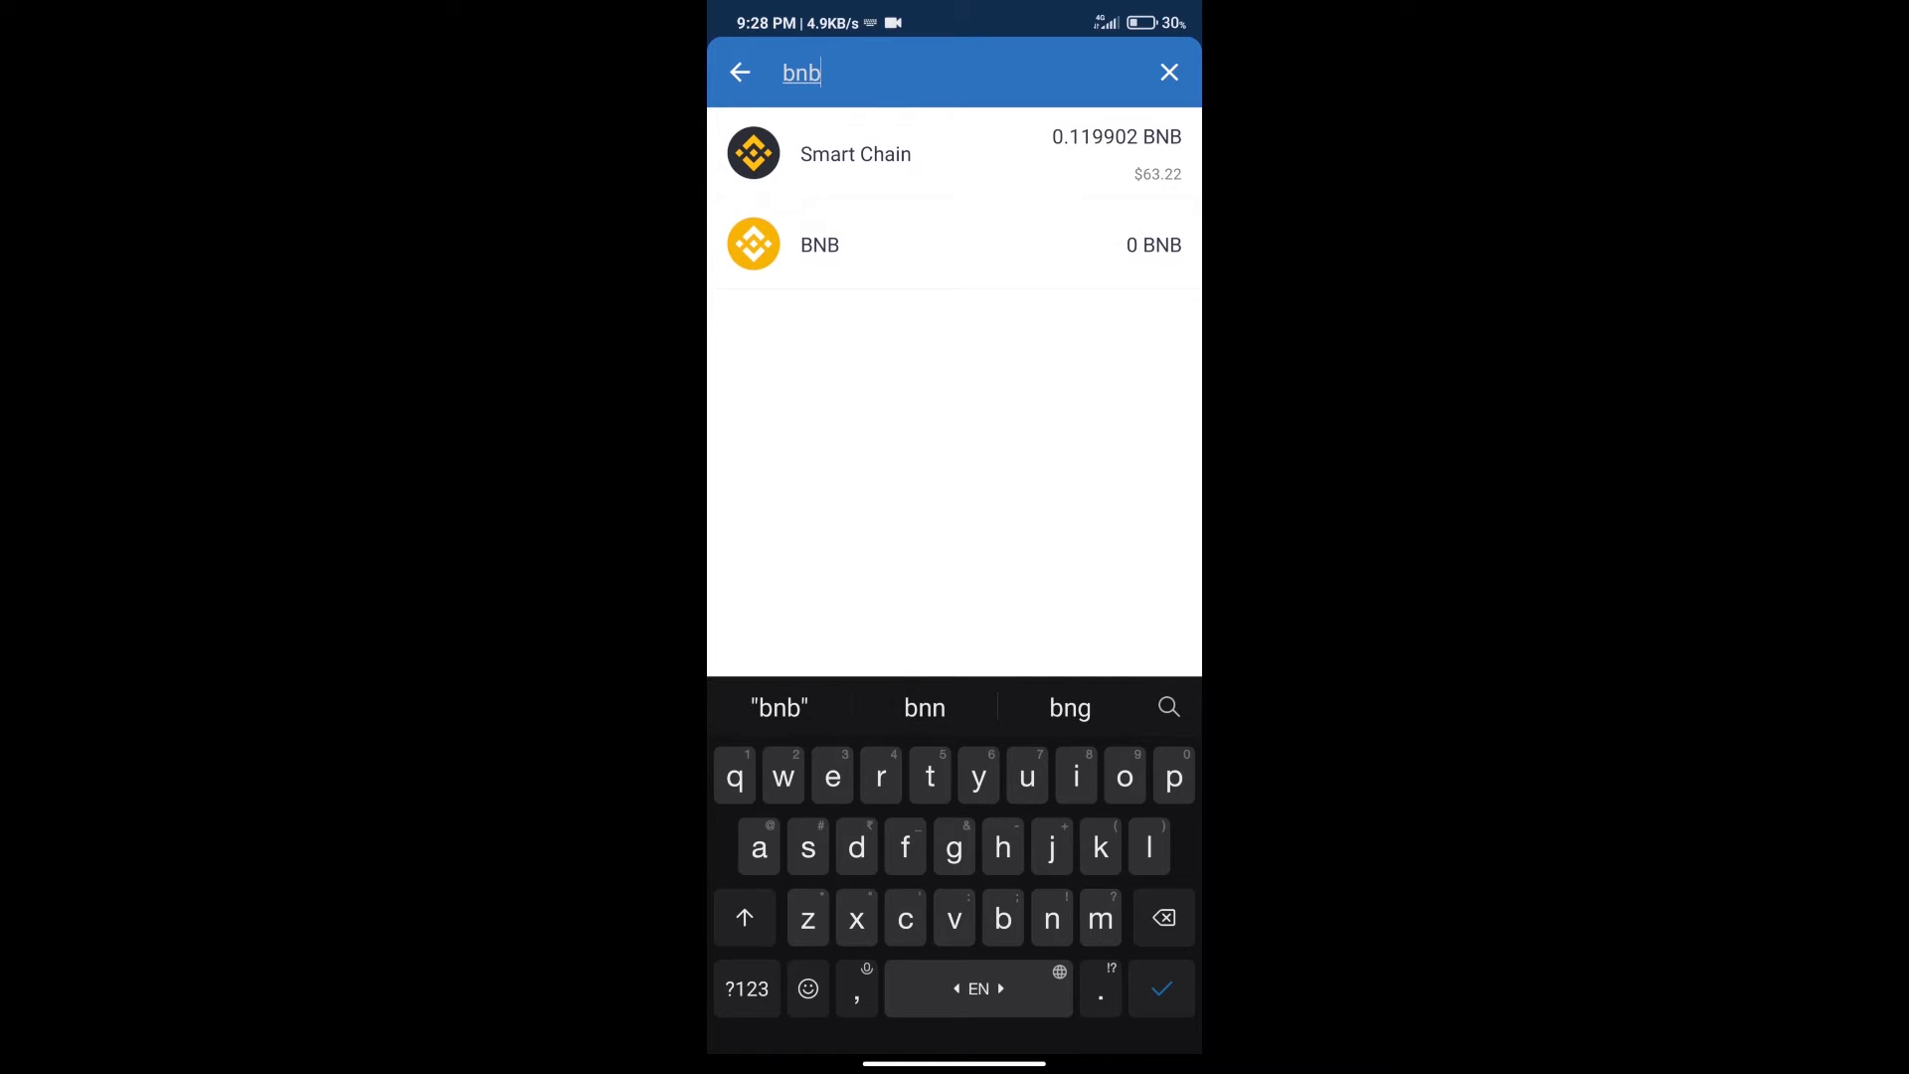
click(819, 242)
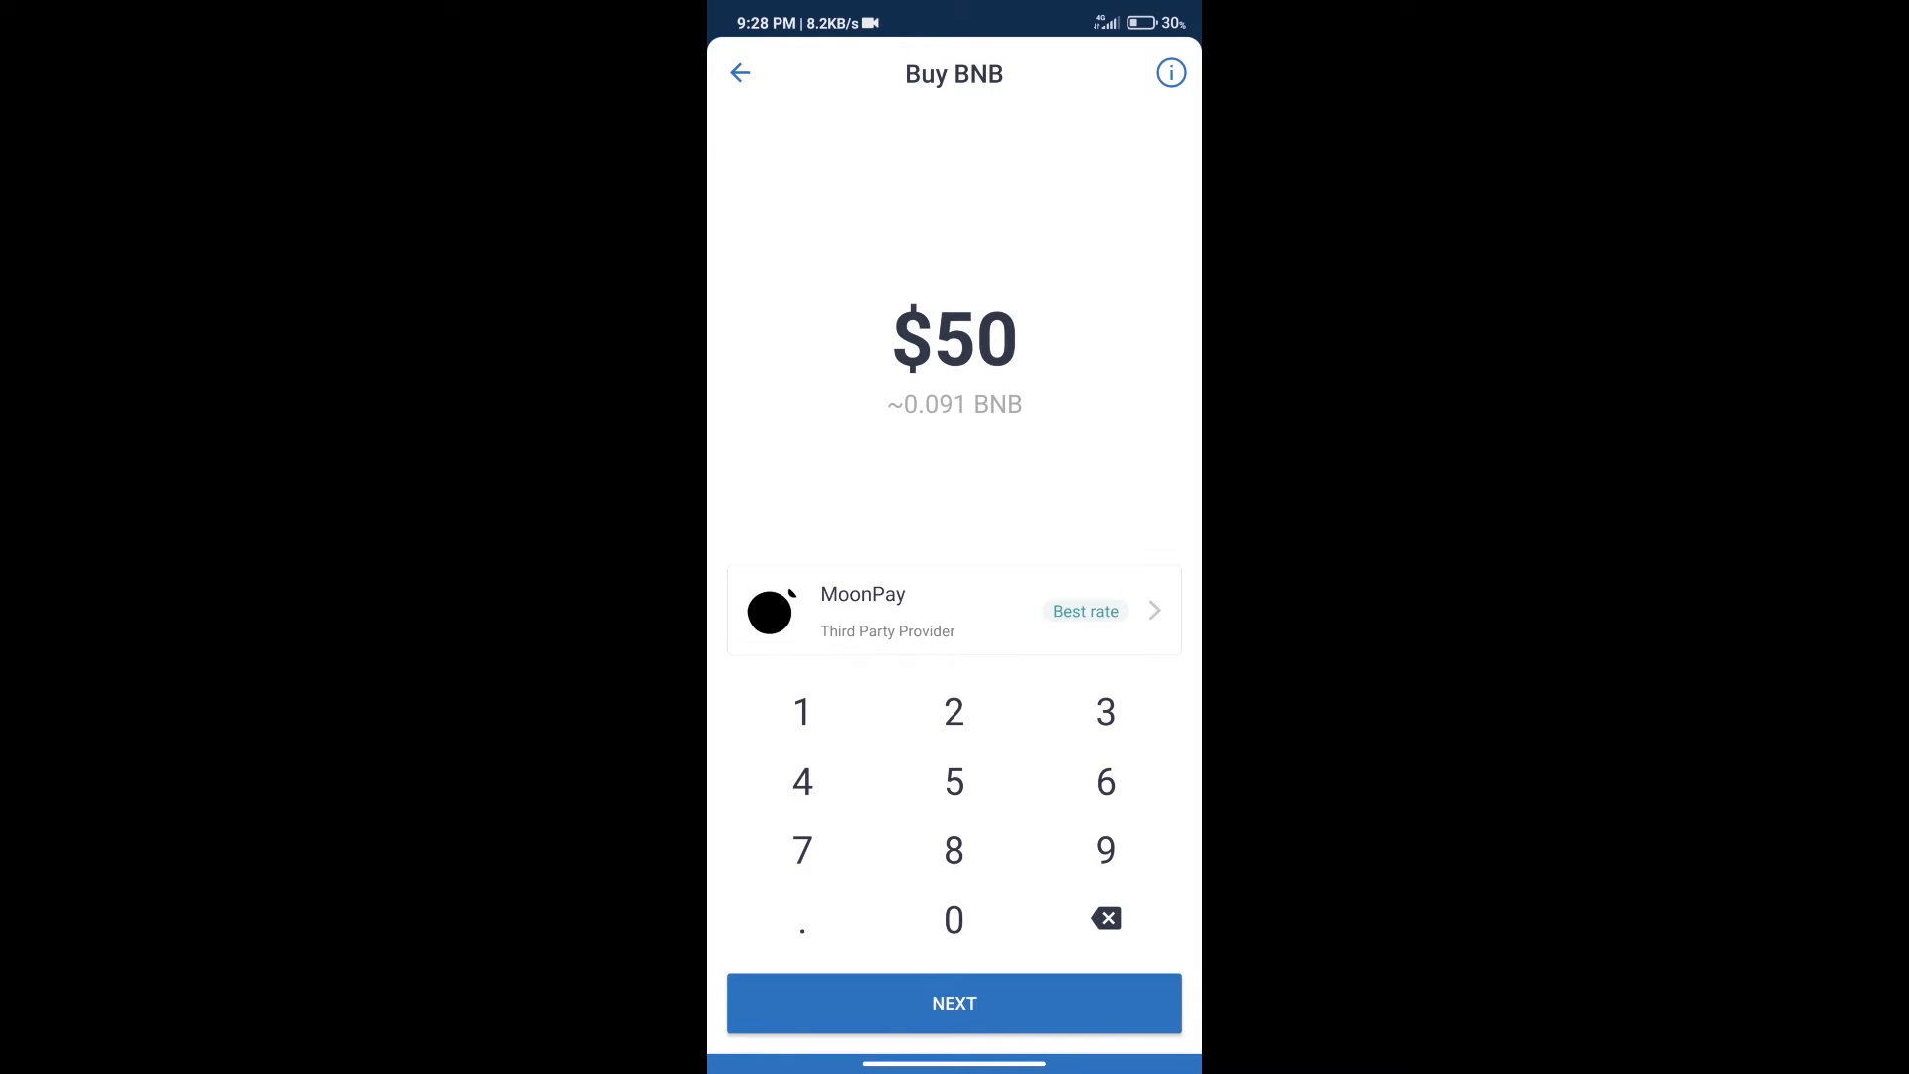
click(740, 74)
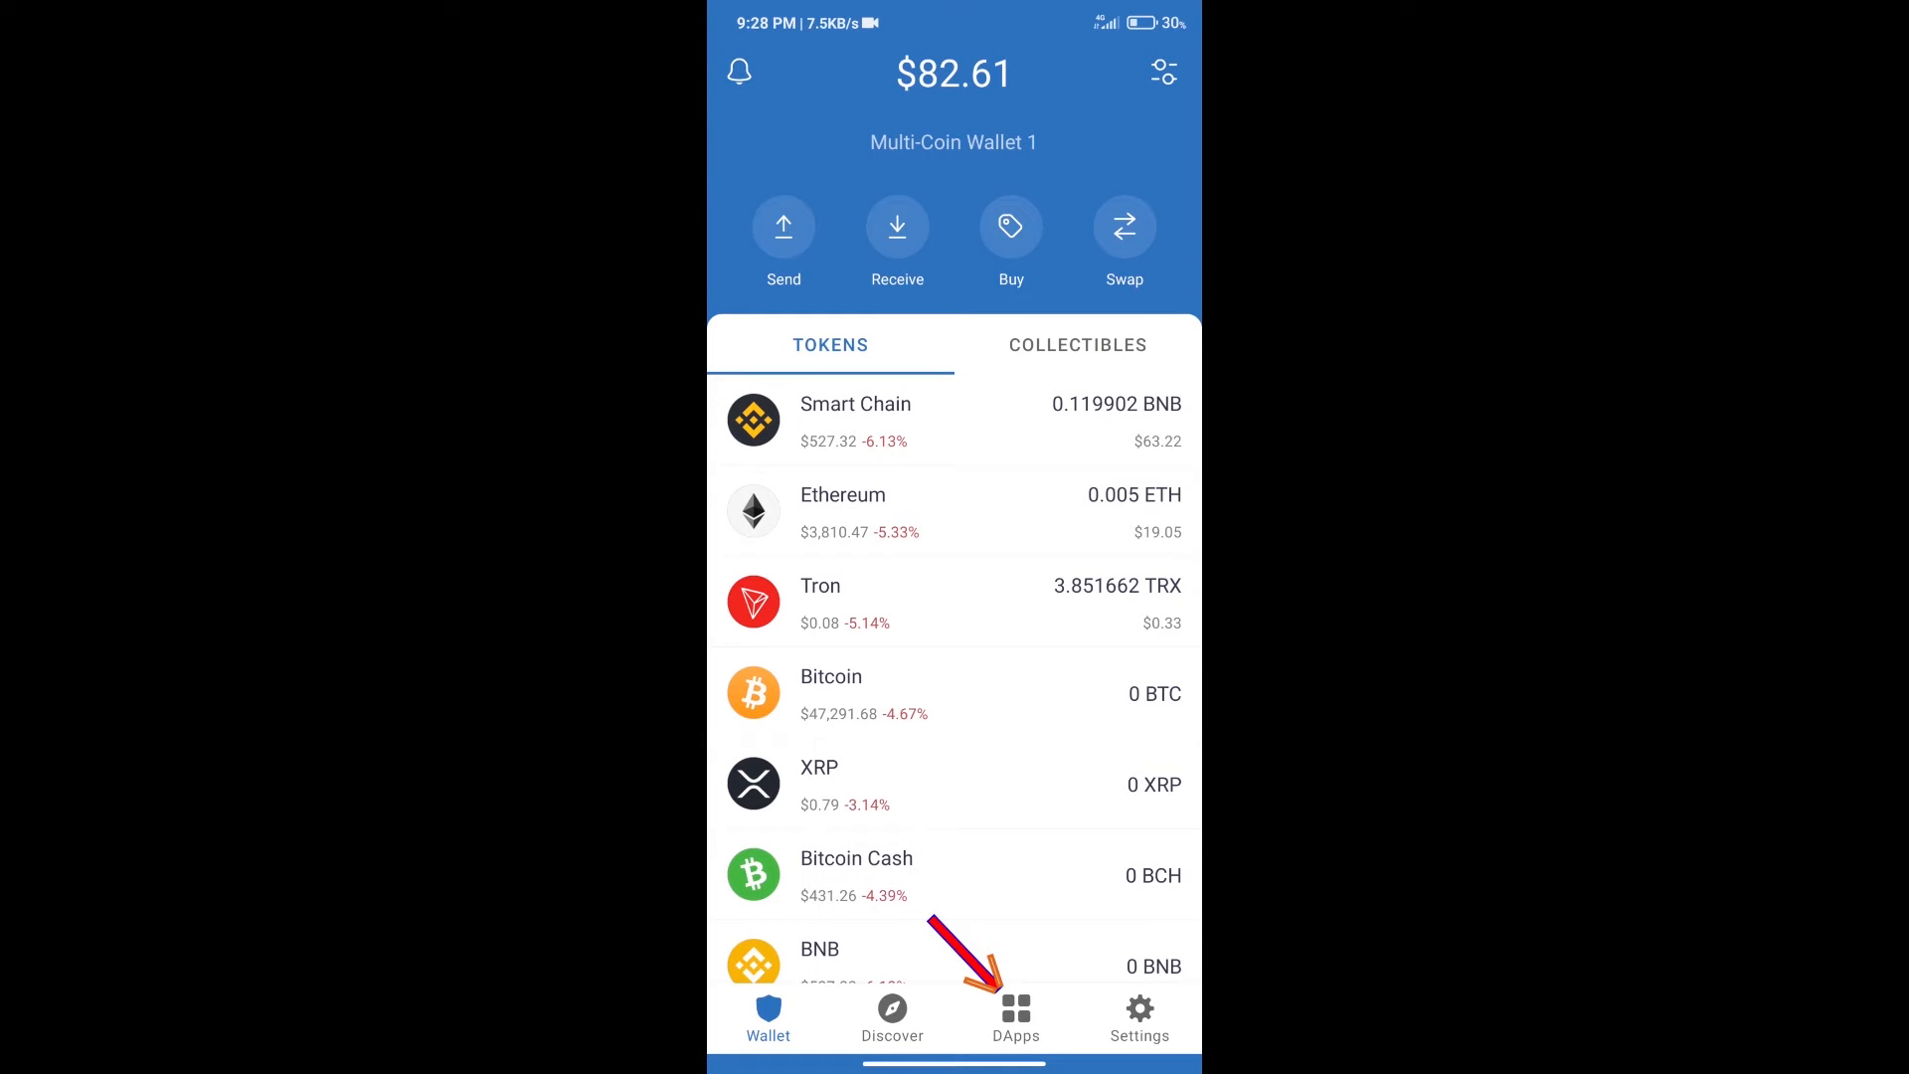
From the DApps browser, connect Trust Wallet to PancakeSwap, showing a BNB balance of 0.119902.
click(1016, 1016)
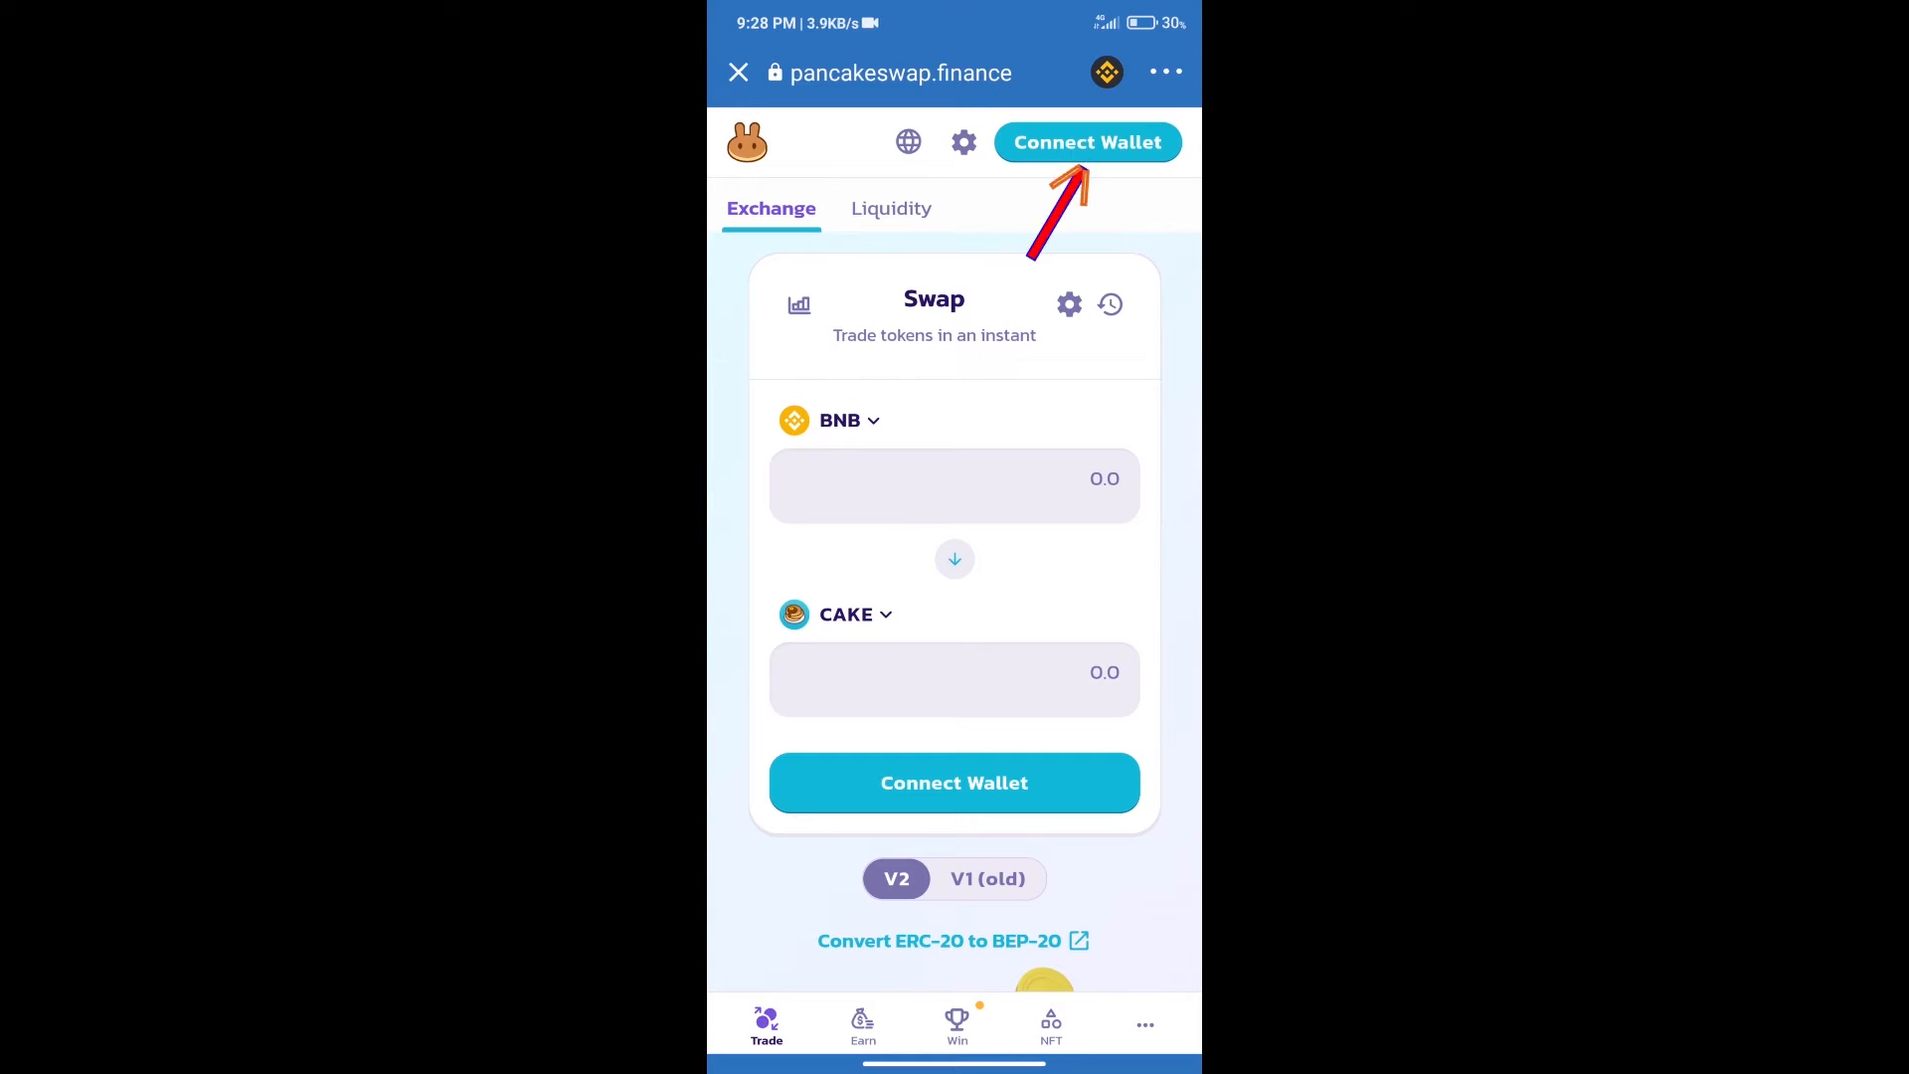
click(1086, 141)
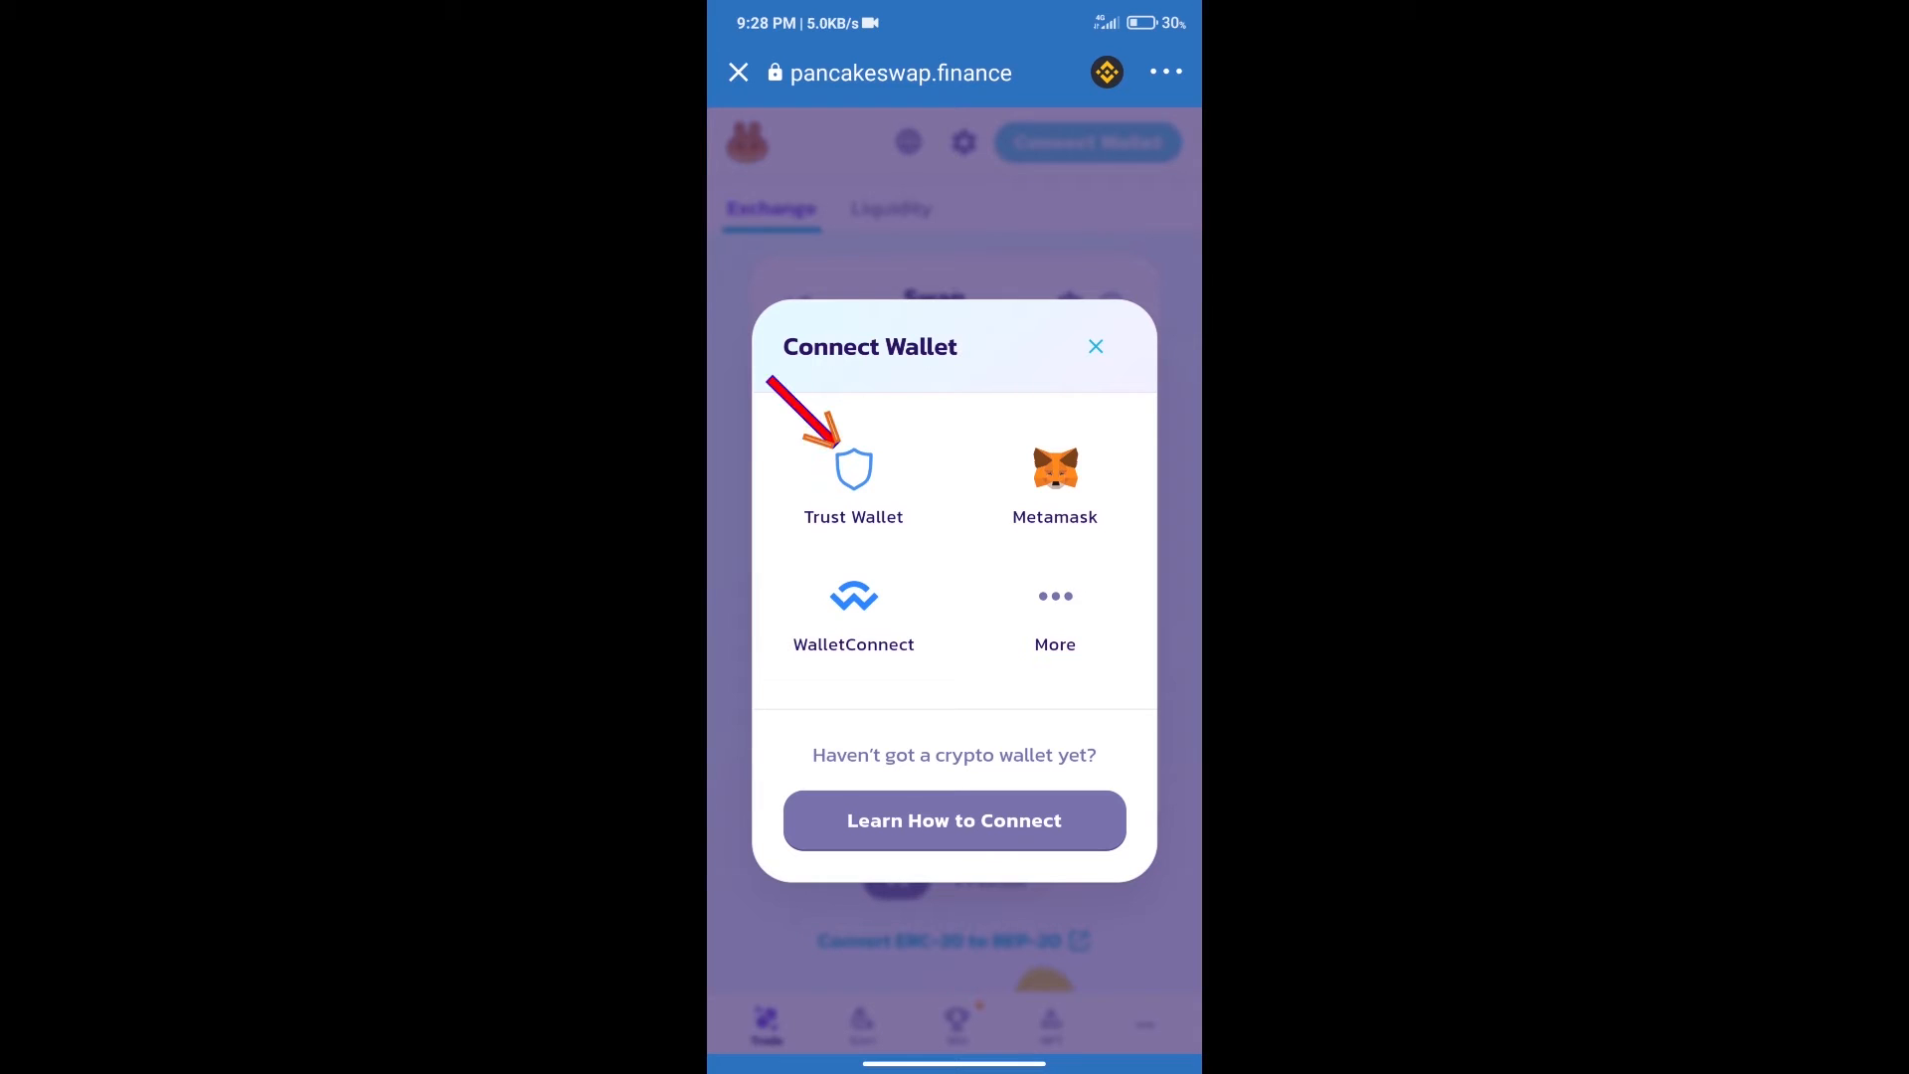
click(1094, 346)
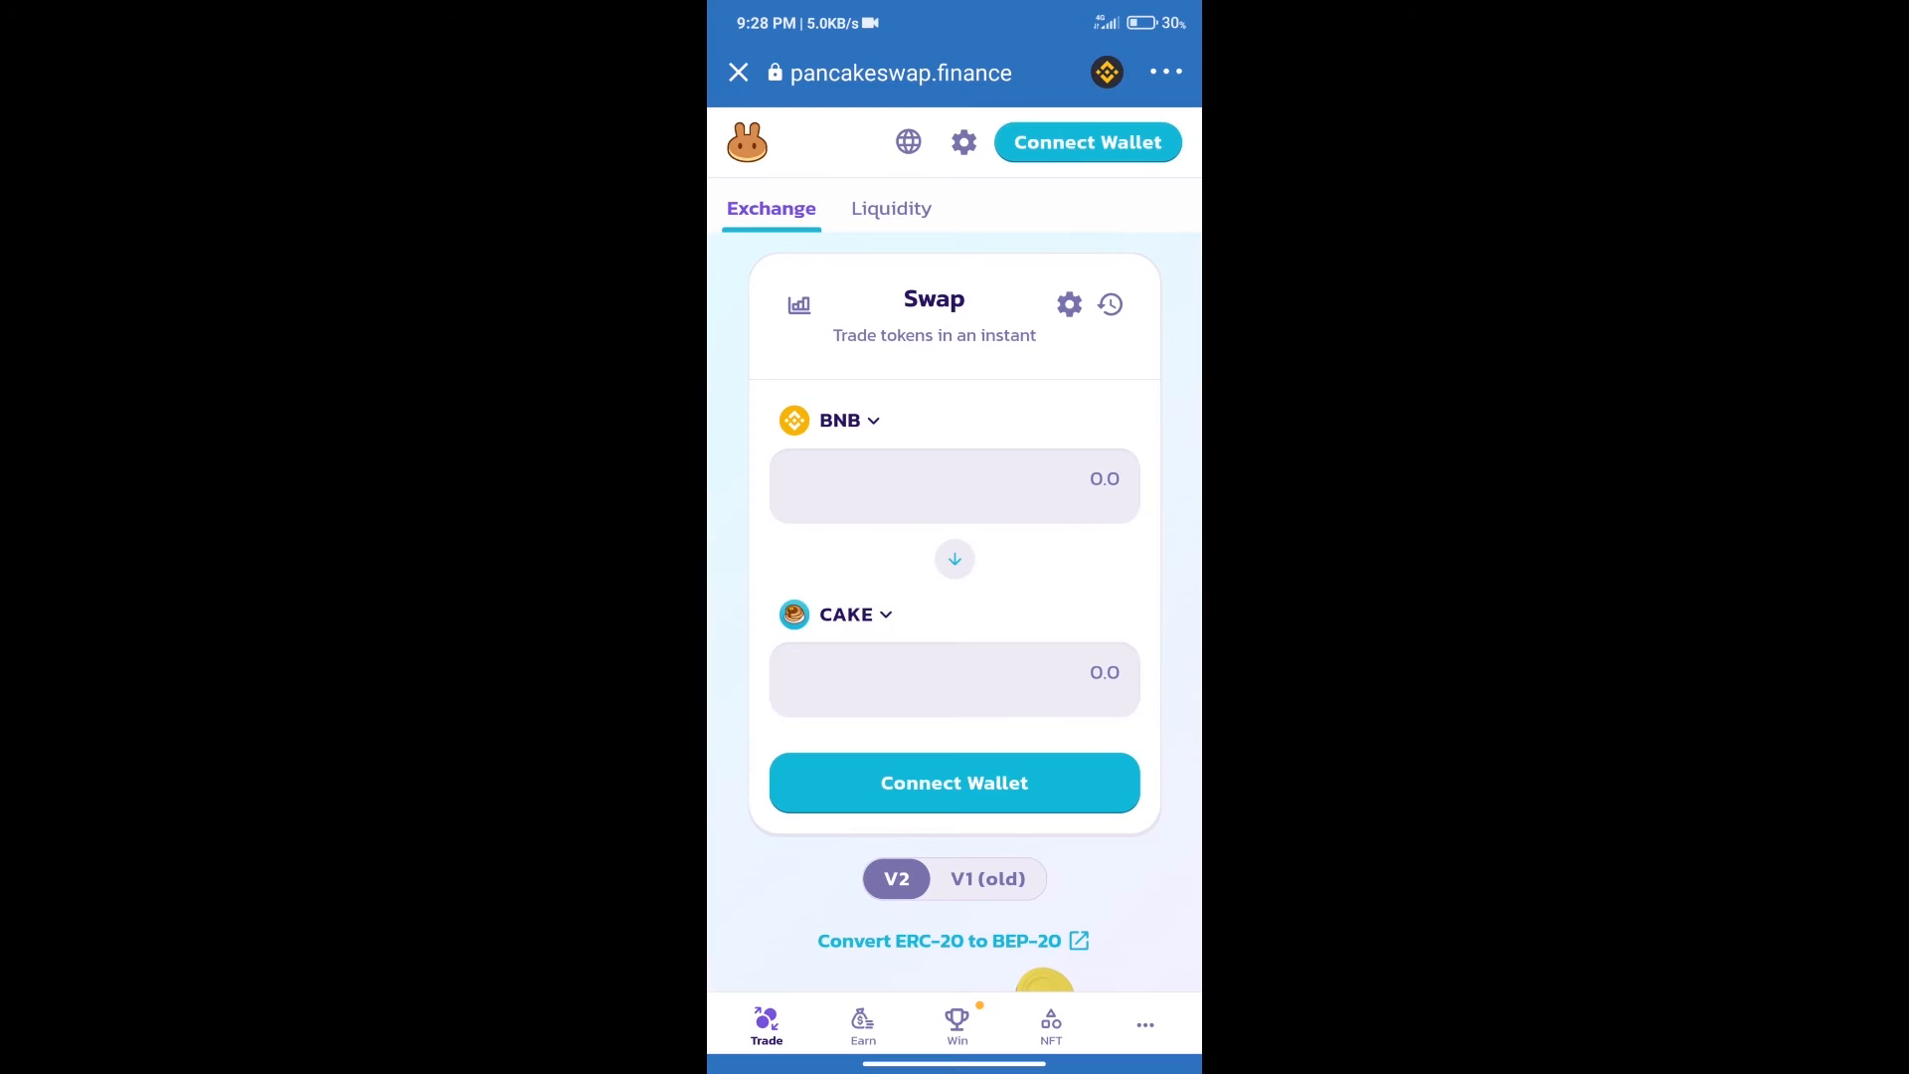
click(1086, 141)
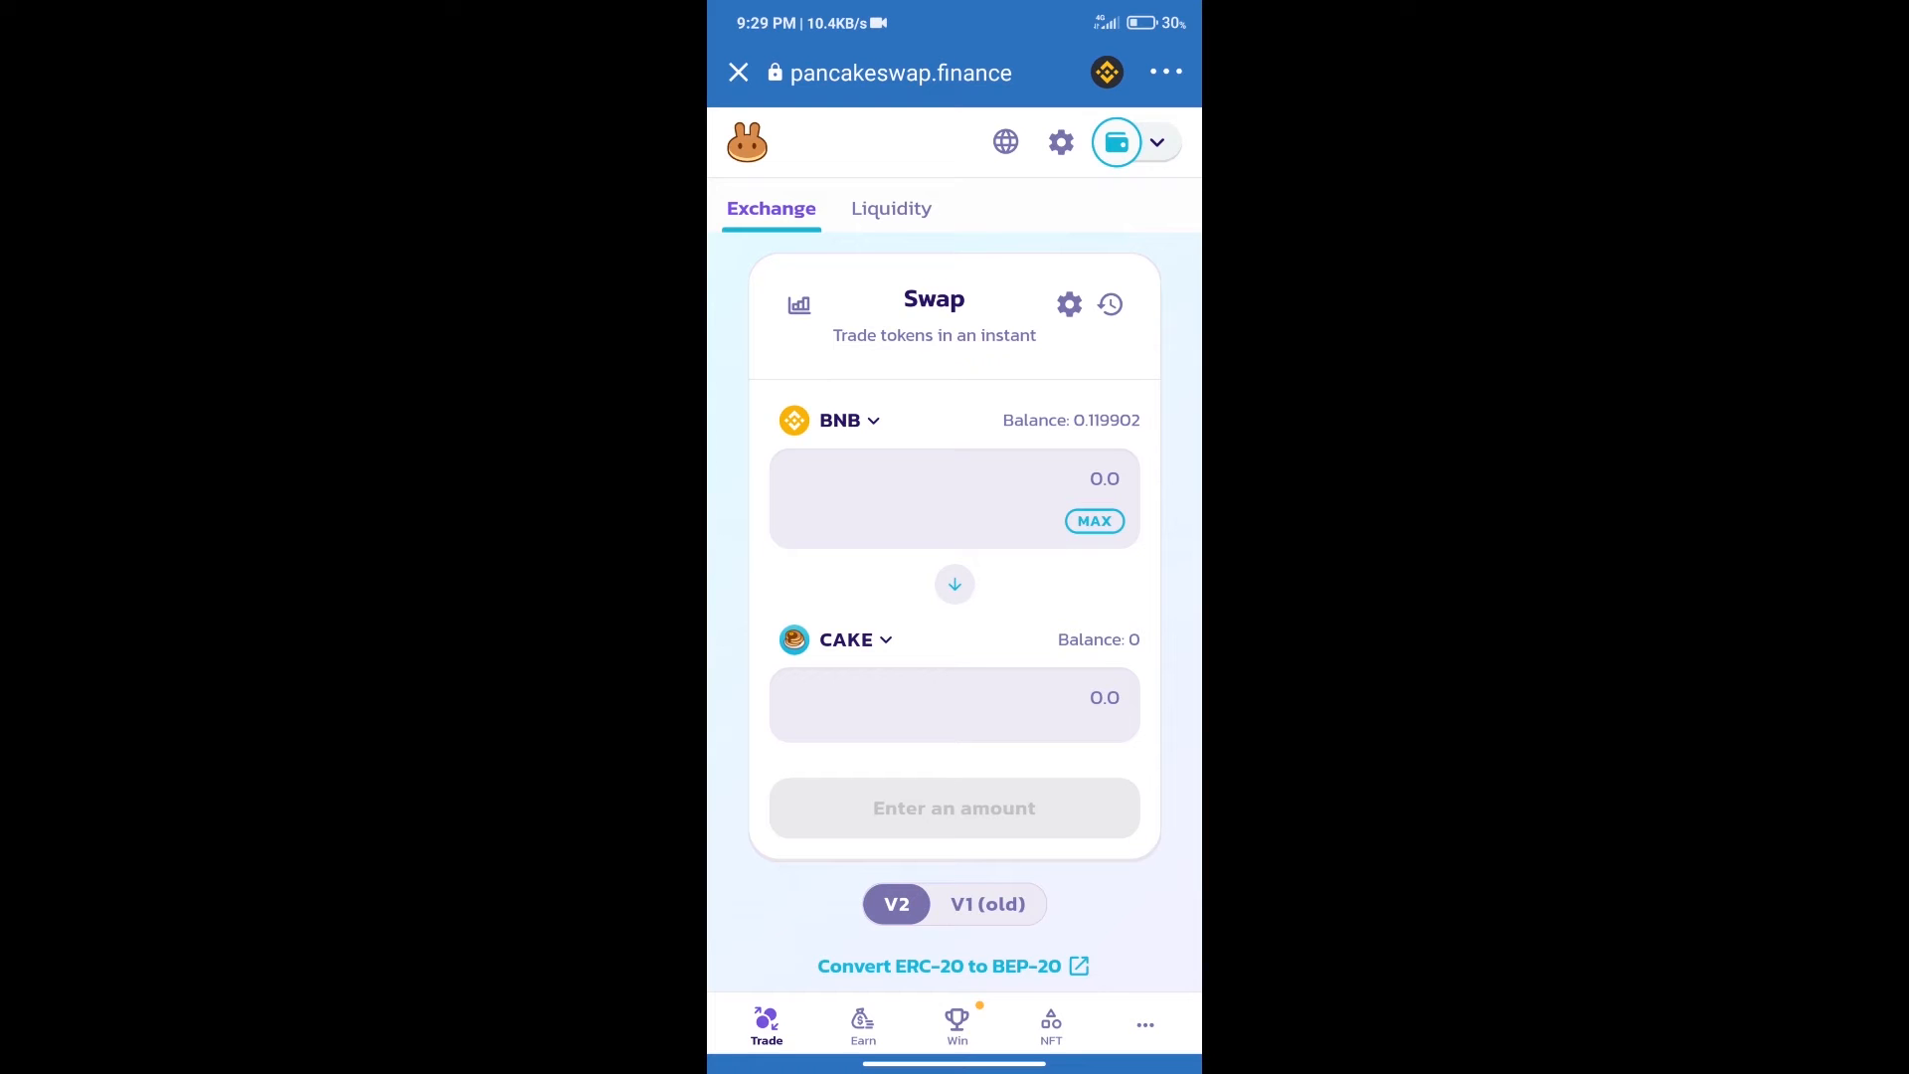
Replace CAKE with the DCT token imported by contract address as the swap's output token.
click(845, 639)
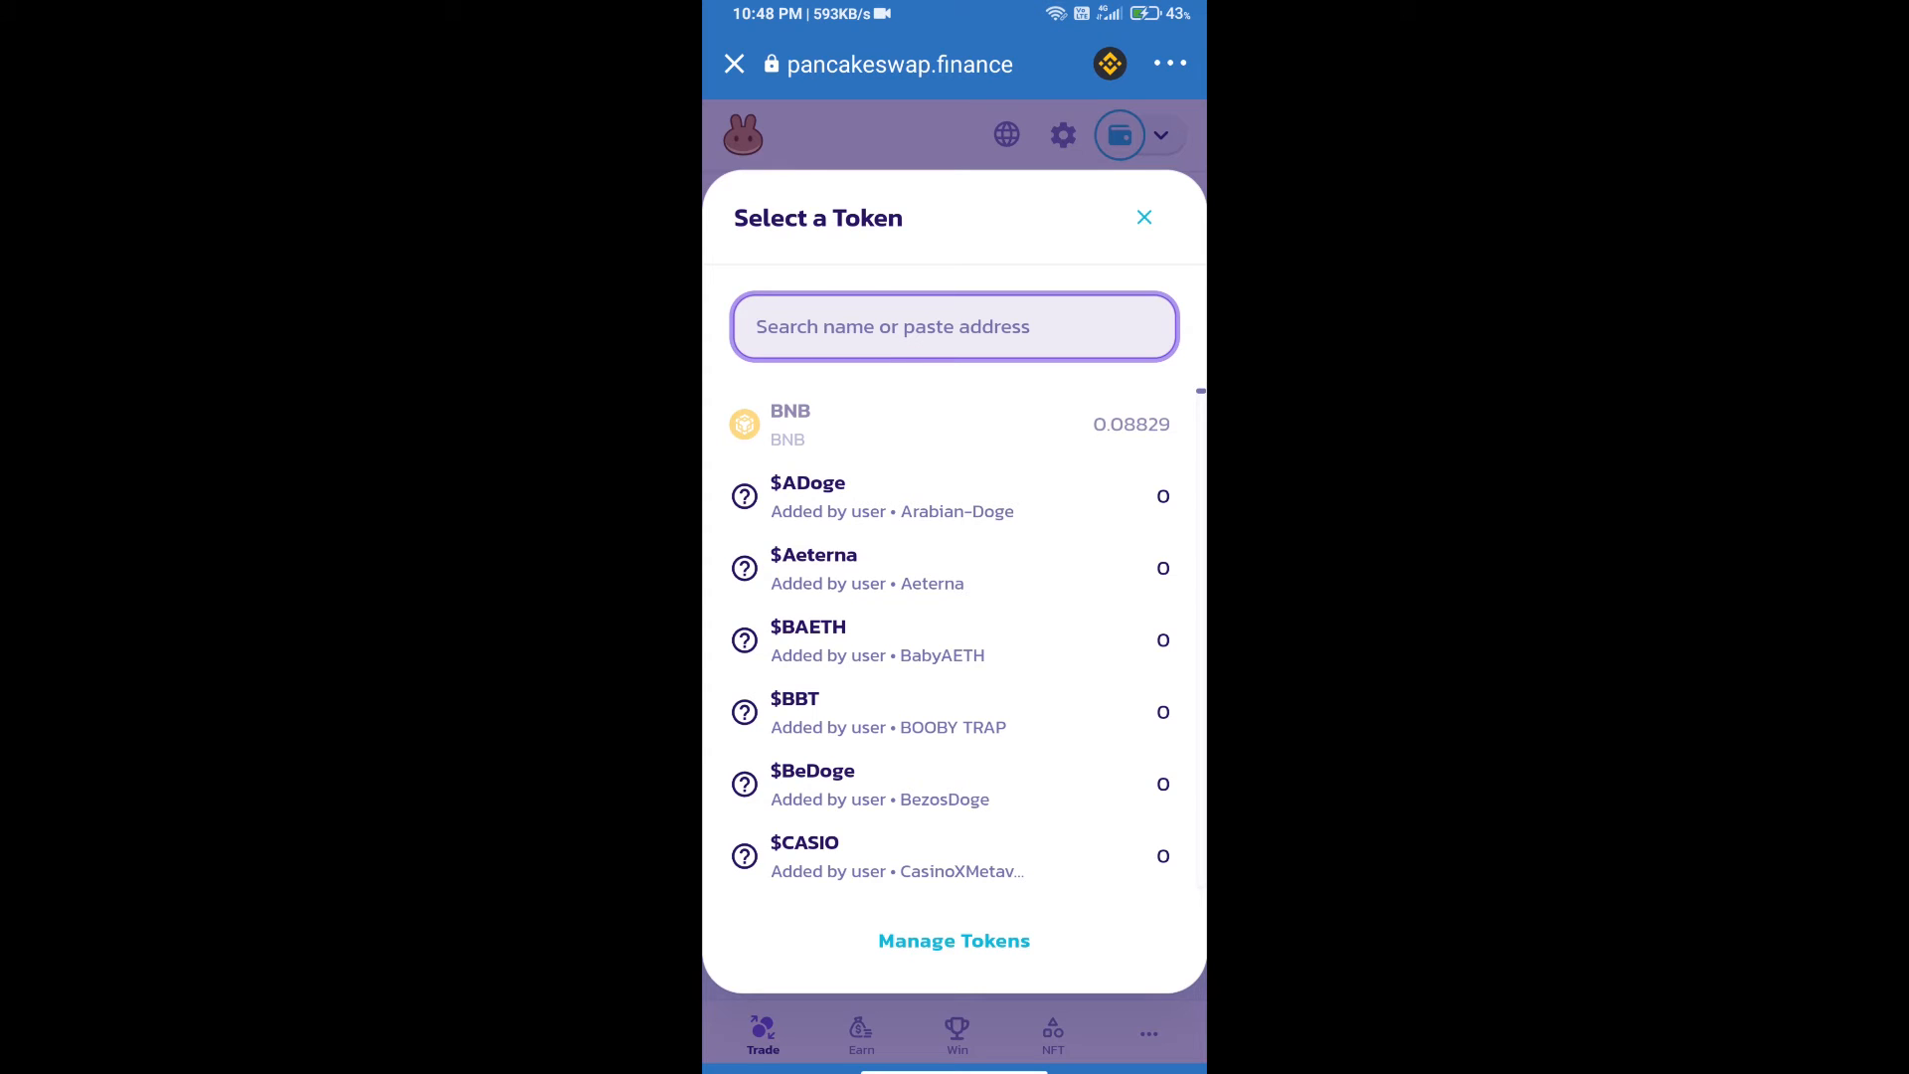
click(952, 327)
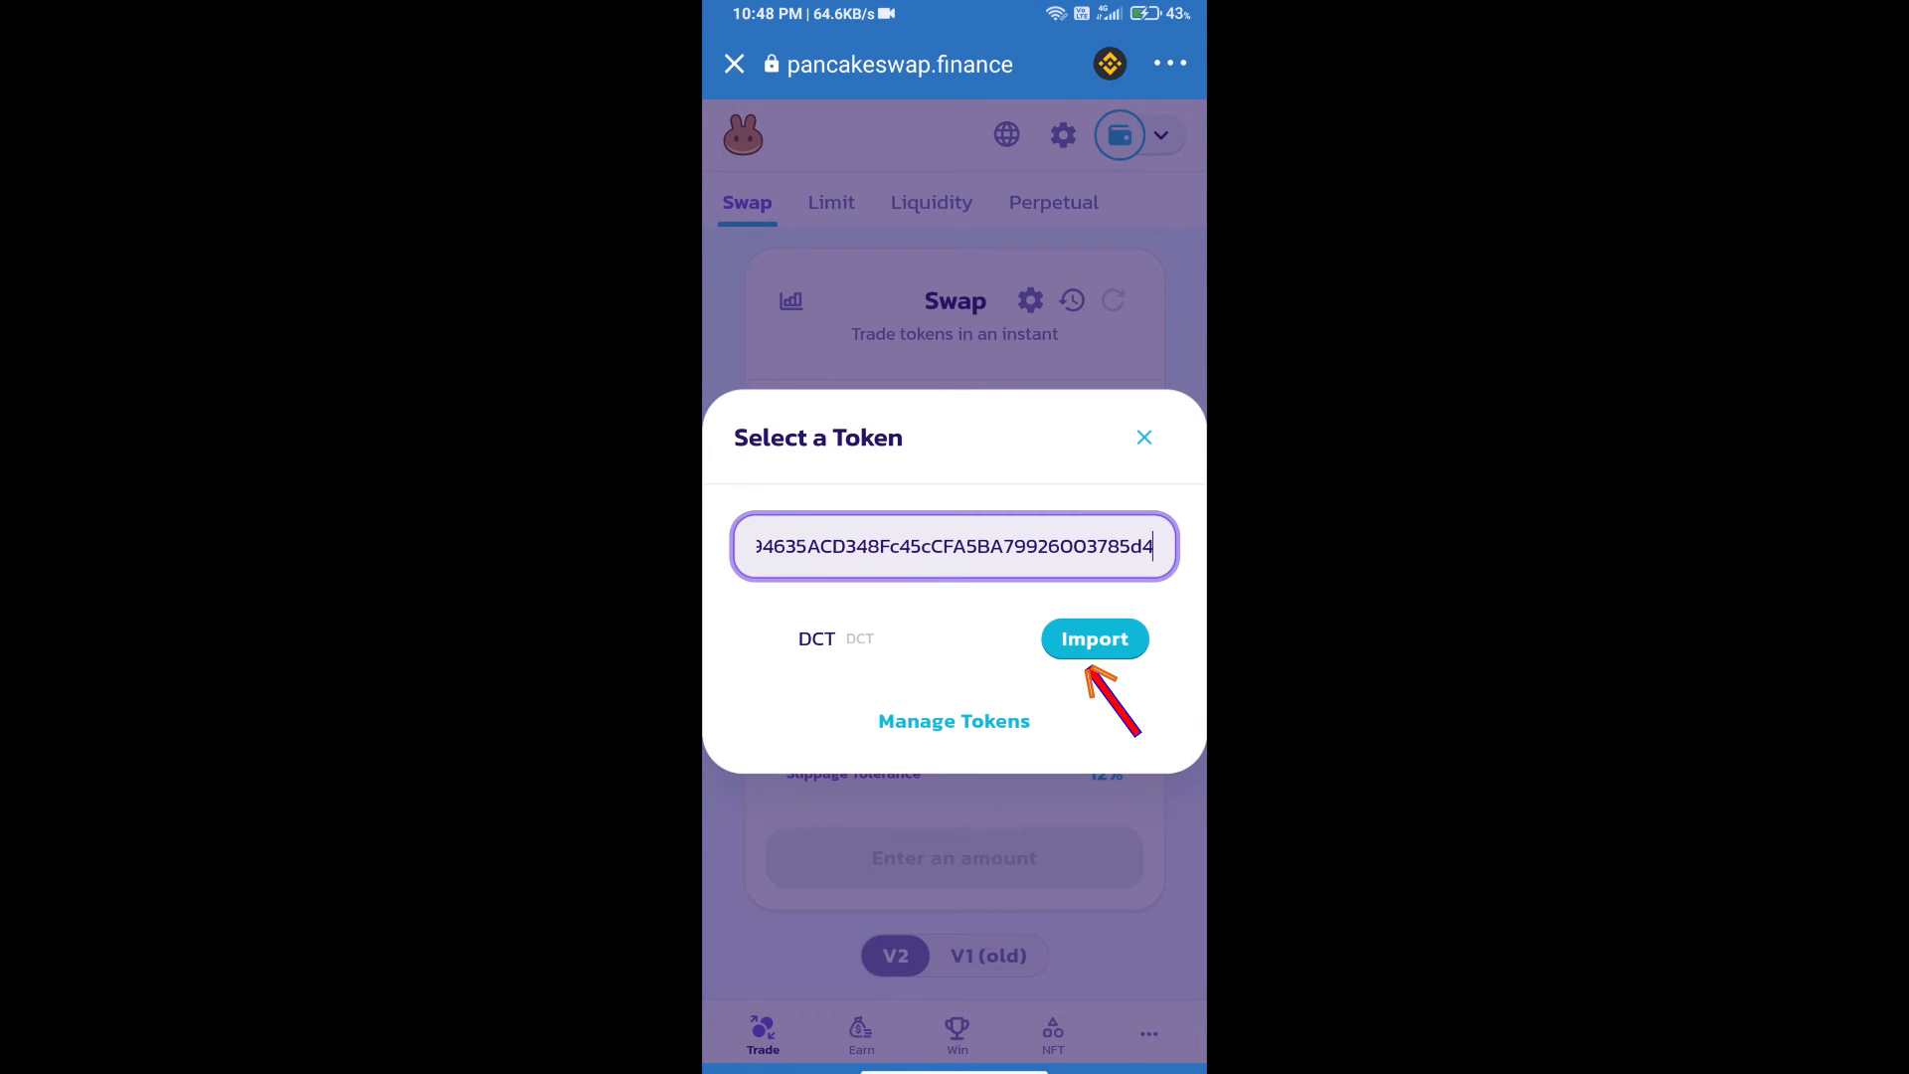
click(1091, 639)
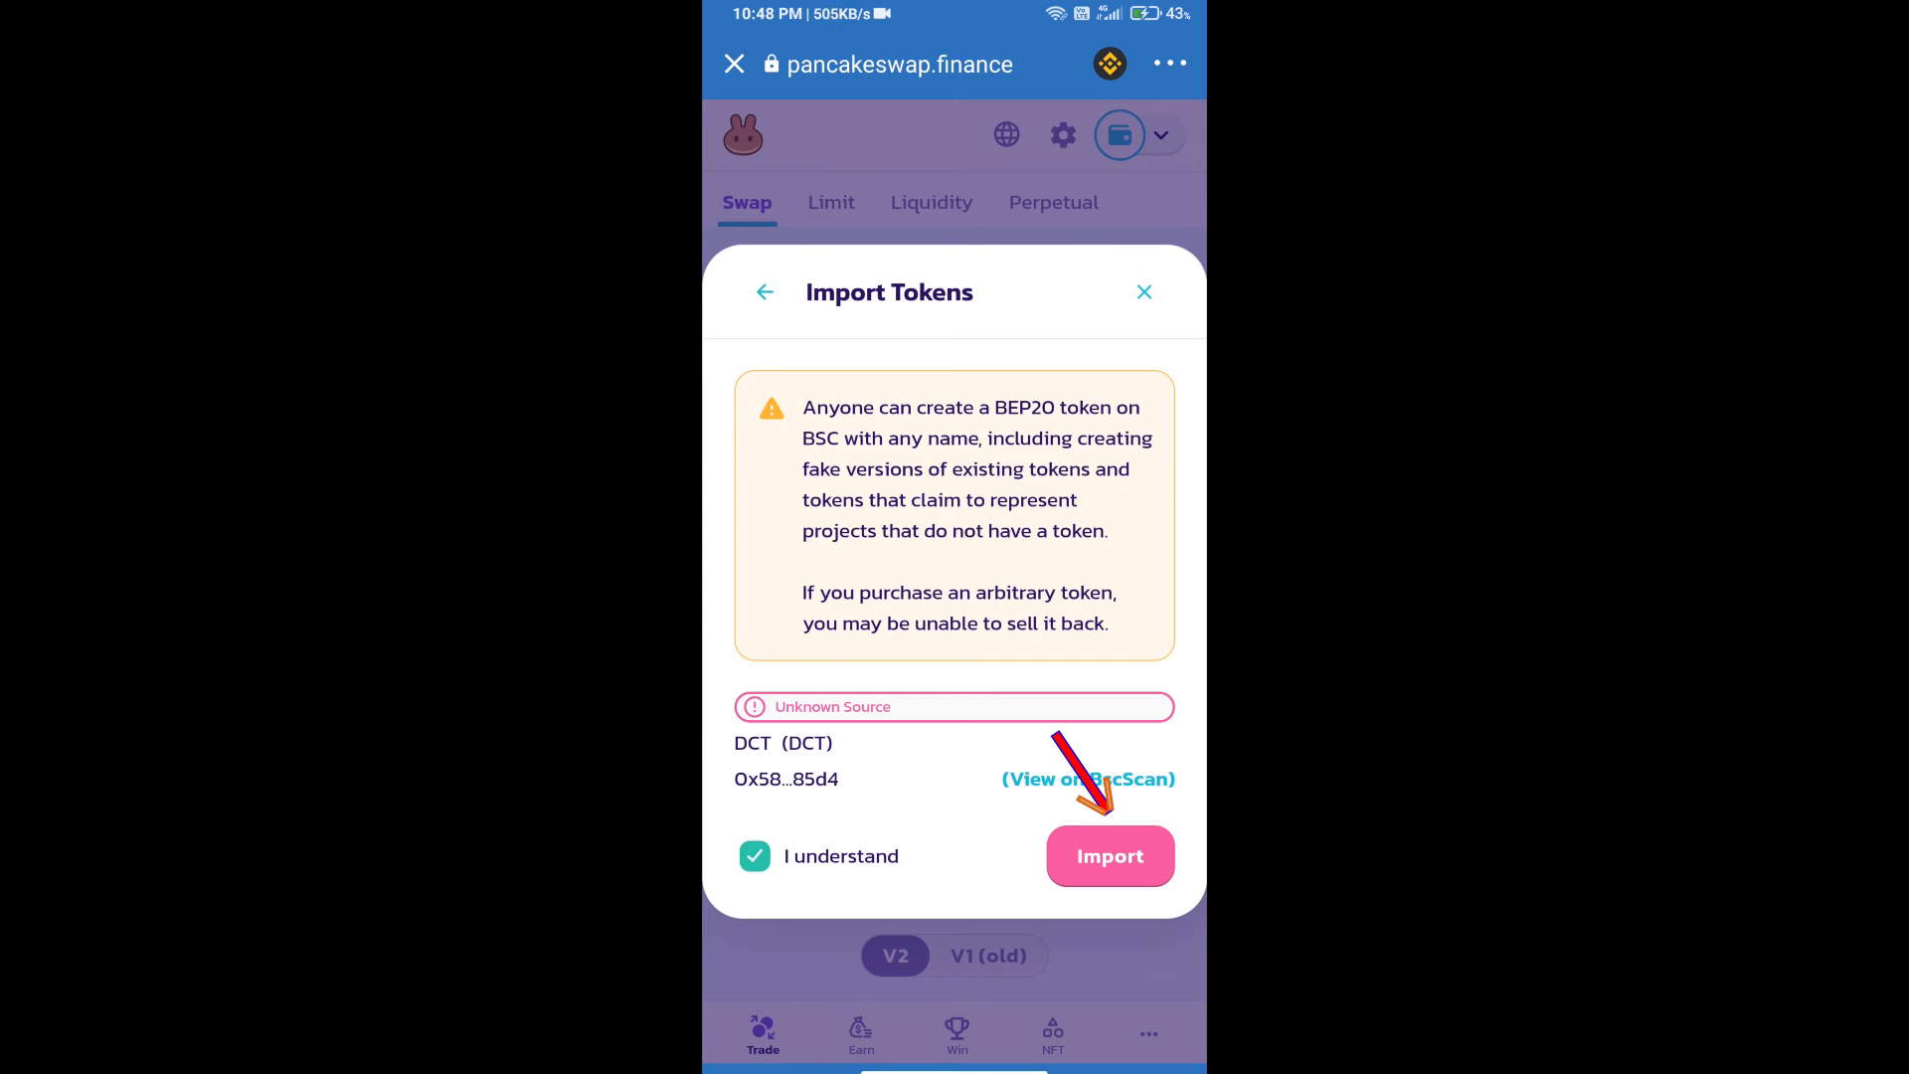
click(1109, 856)
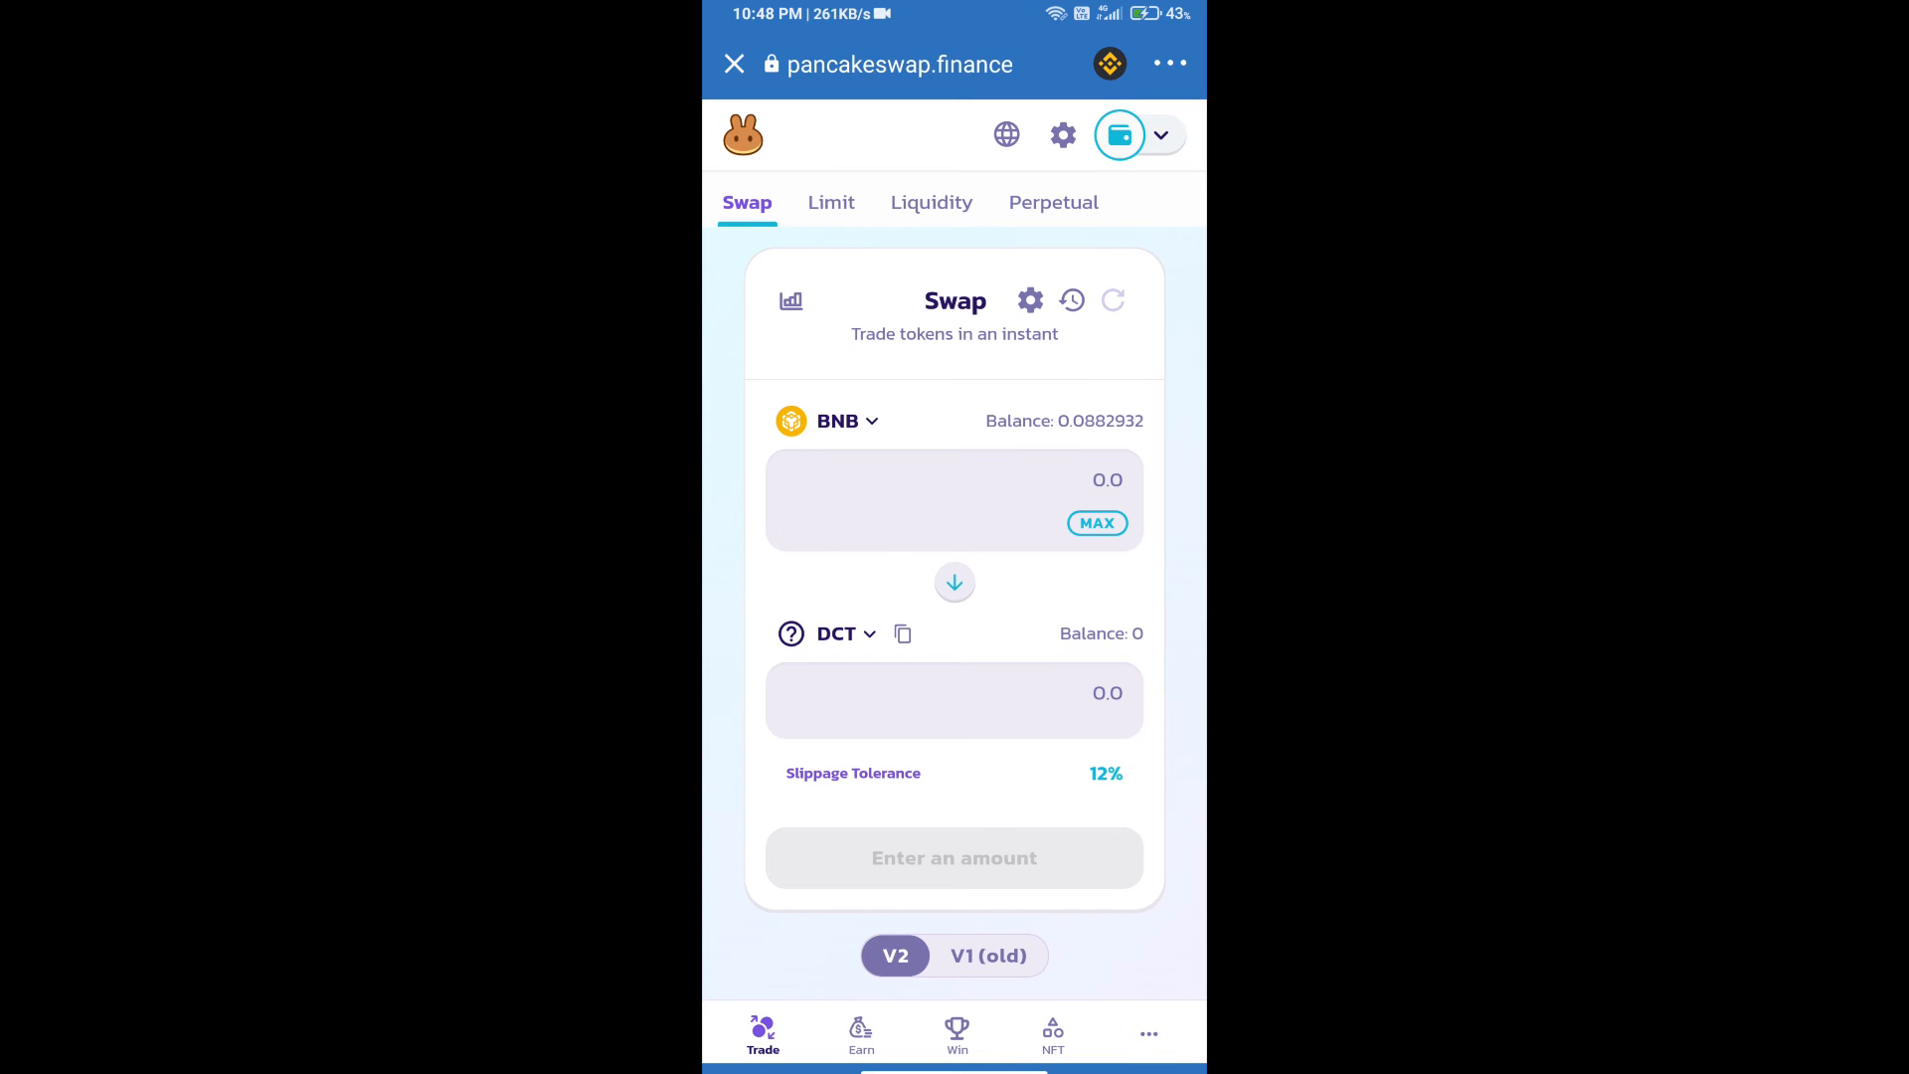
Enter a custom slippage tolerance of 12% in swap settings and return to the form.
click(1028, 300)
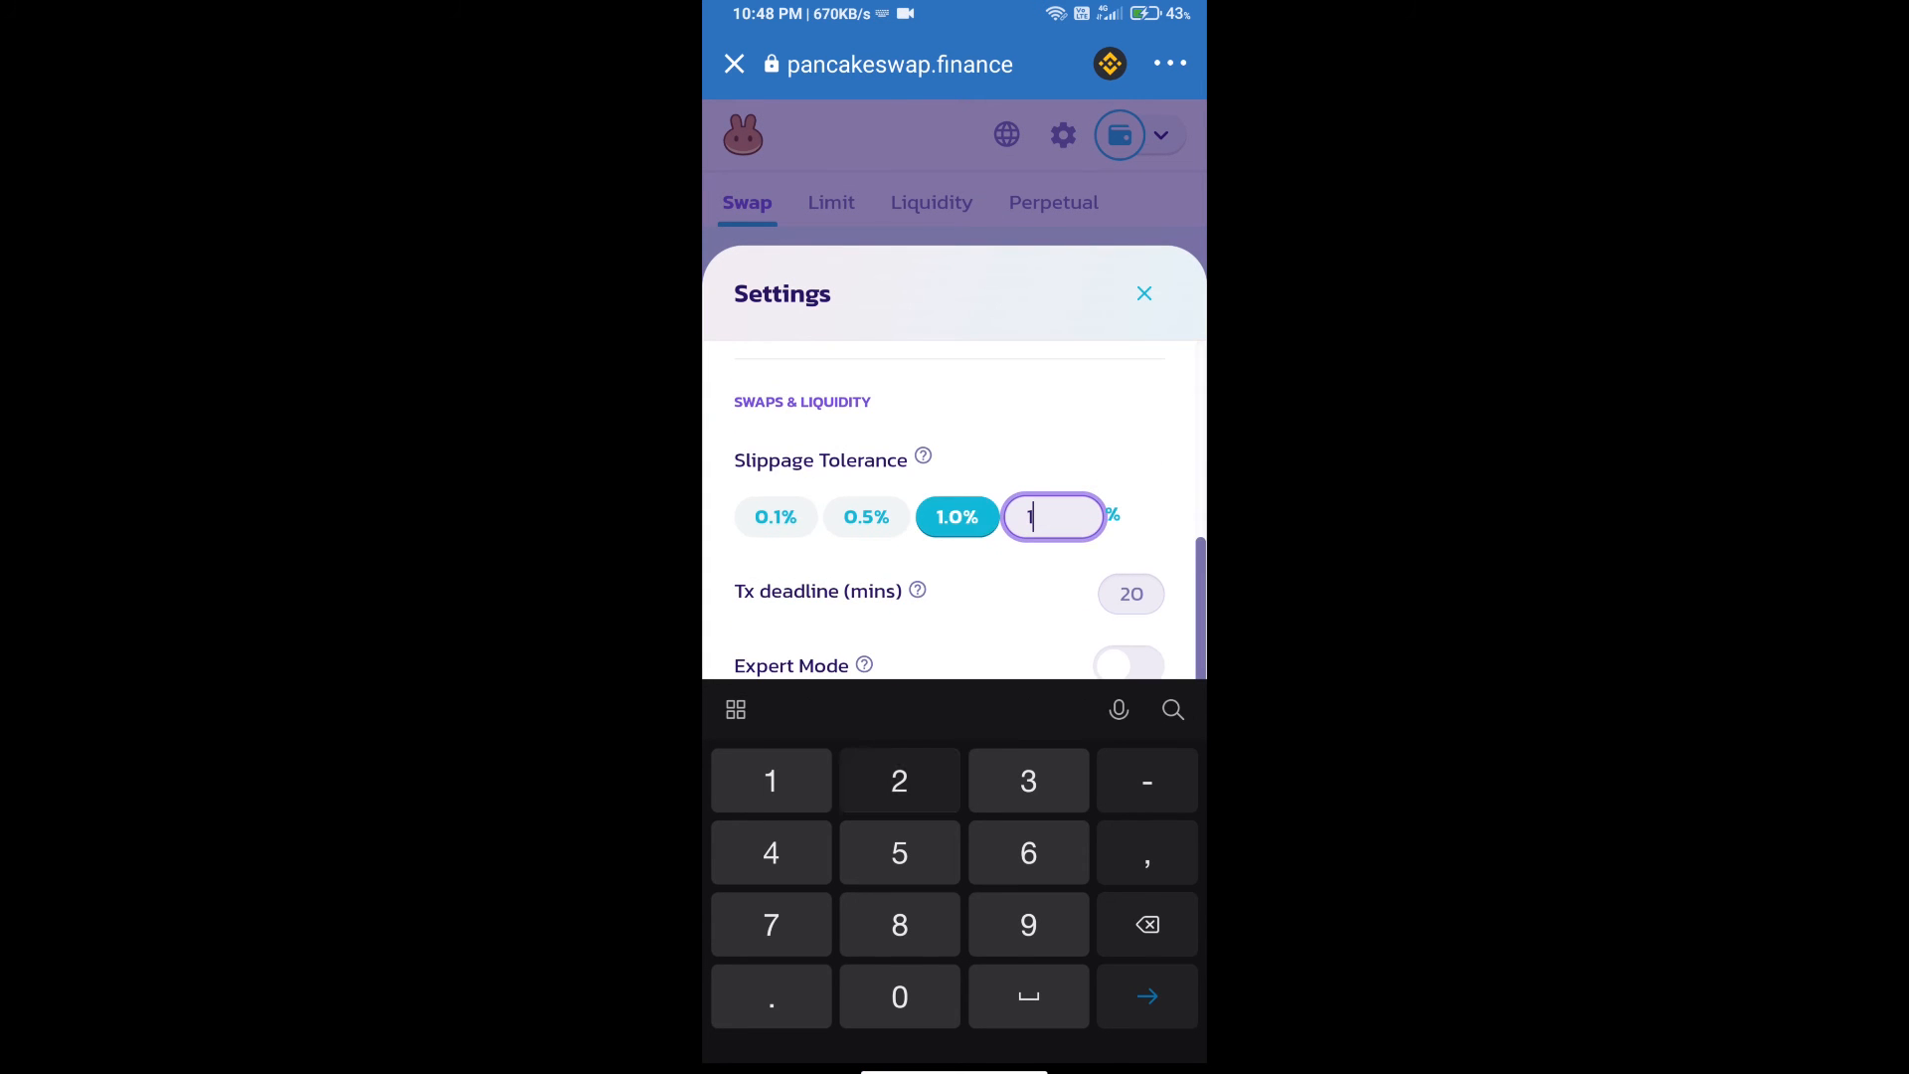
text(2)
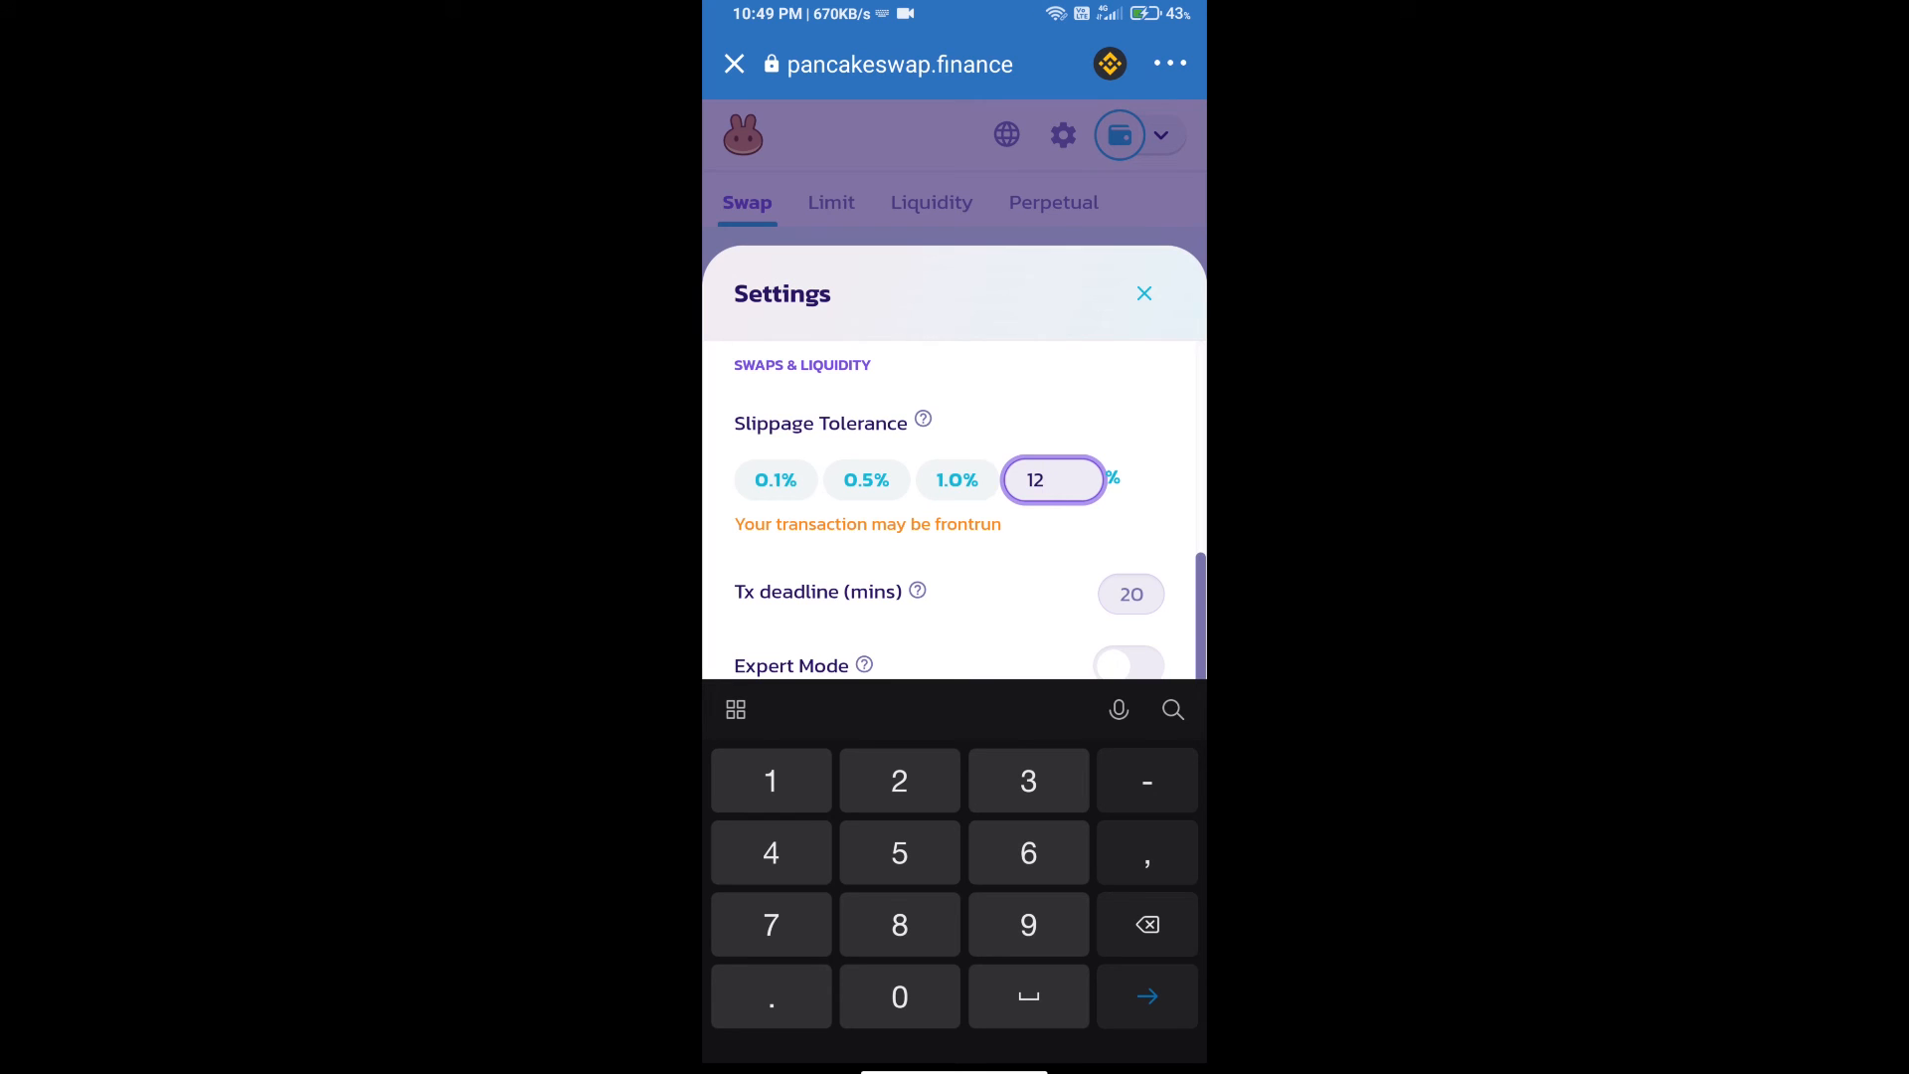
click(1141, 294)
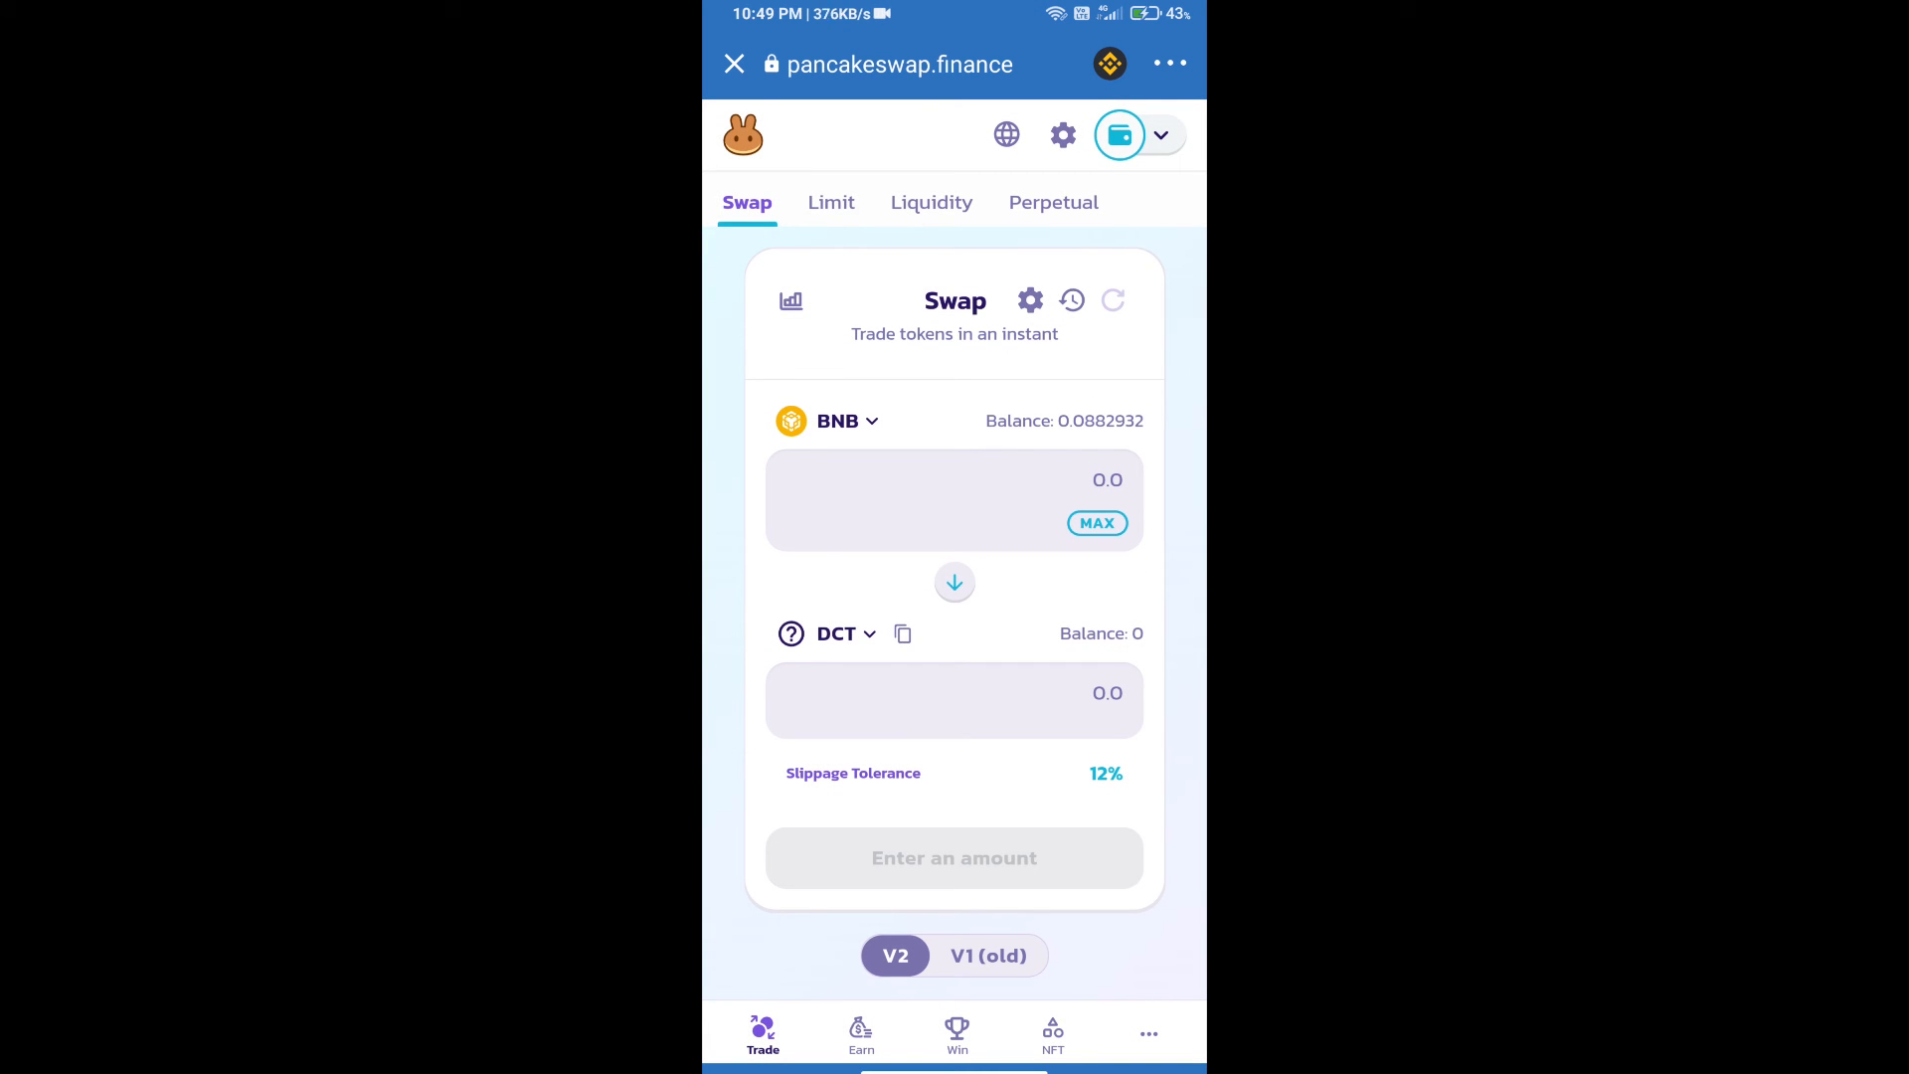
Request exactly 100 DCT for about 0.0000106 BNB and confirm the swap, raising the contract approval.
click(955, 692)
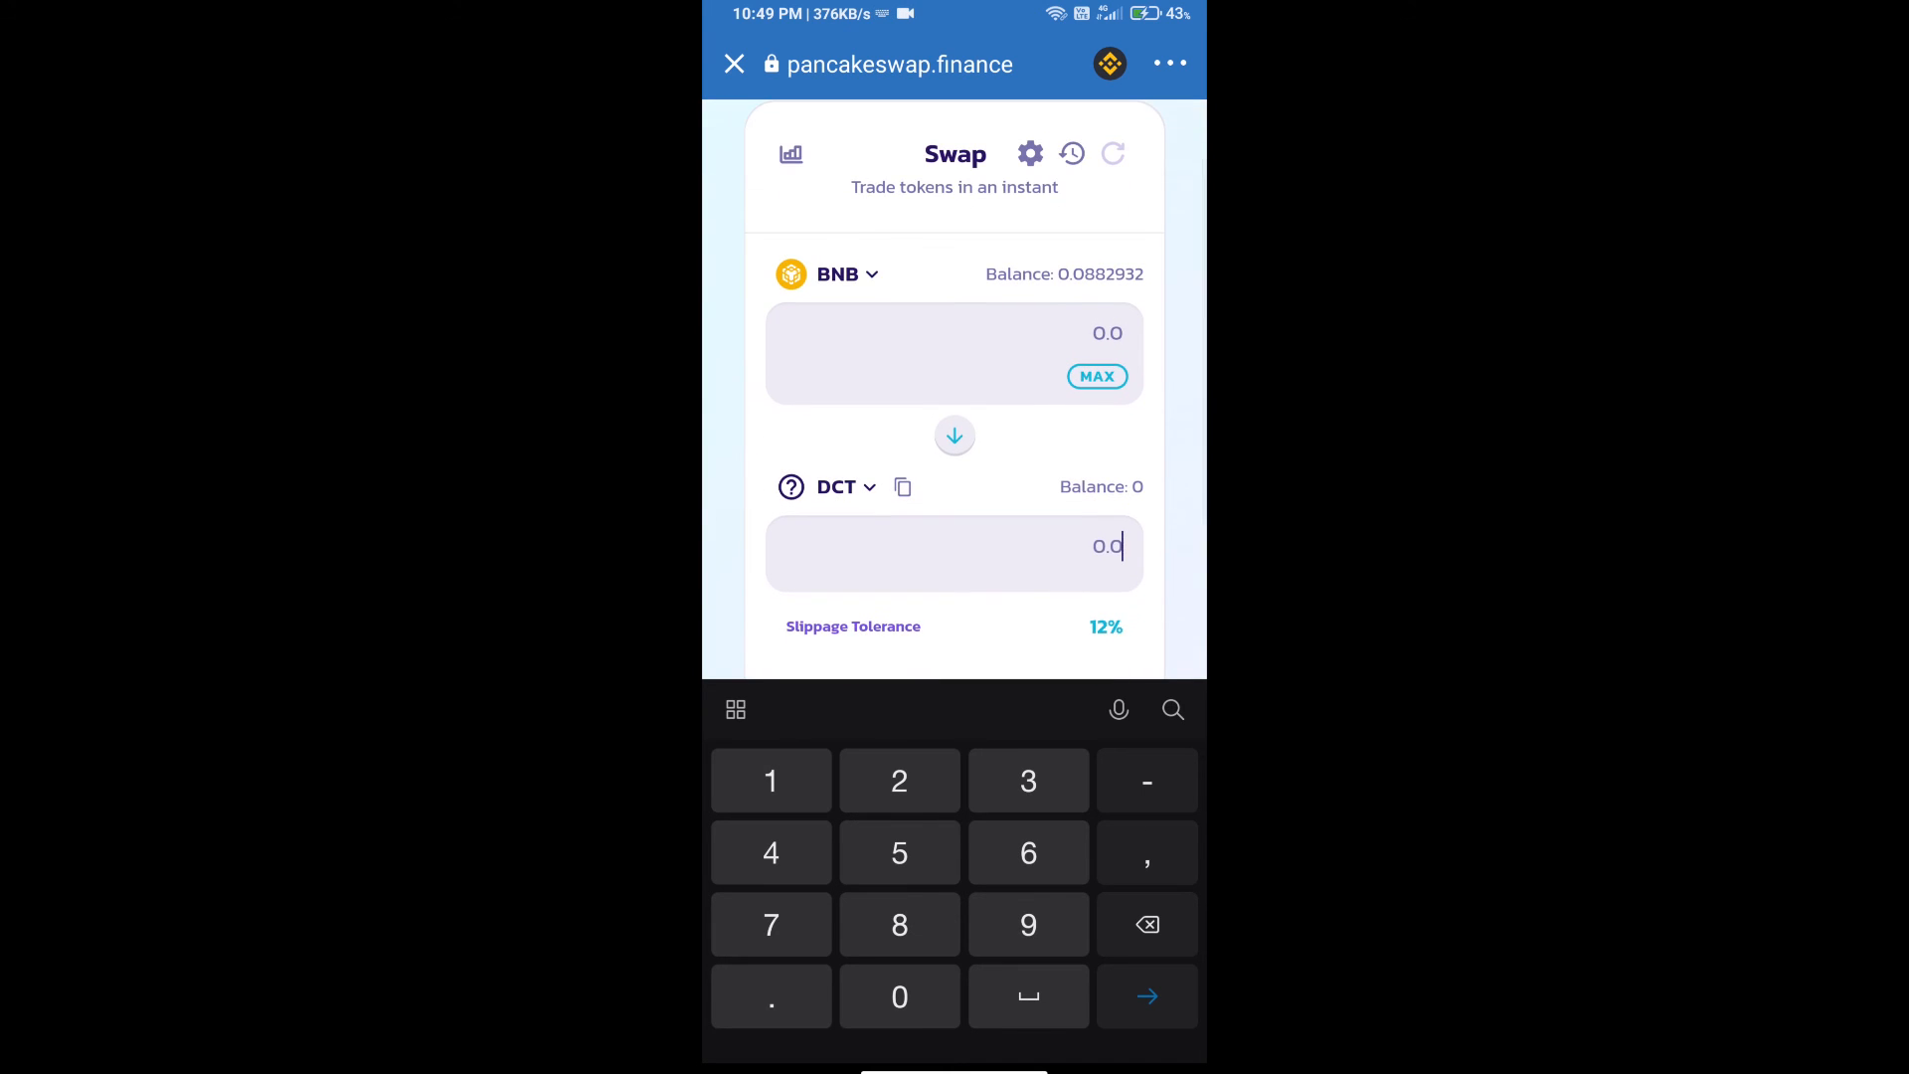
text(100)
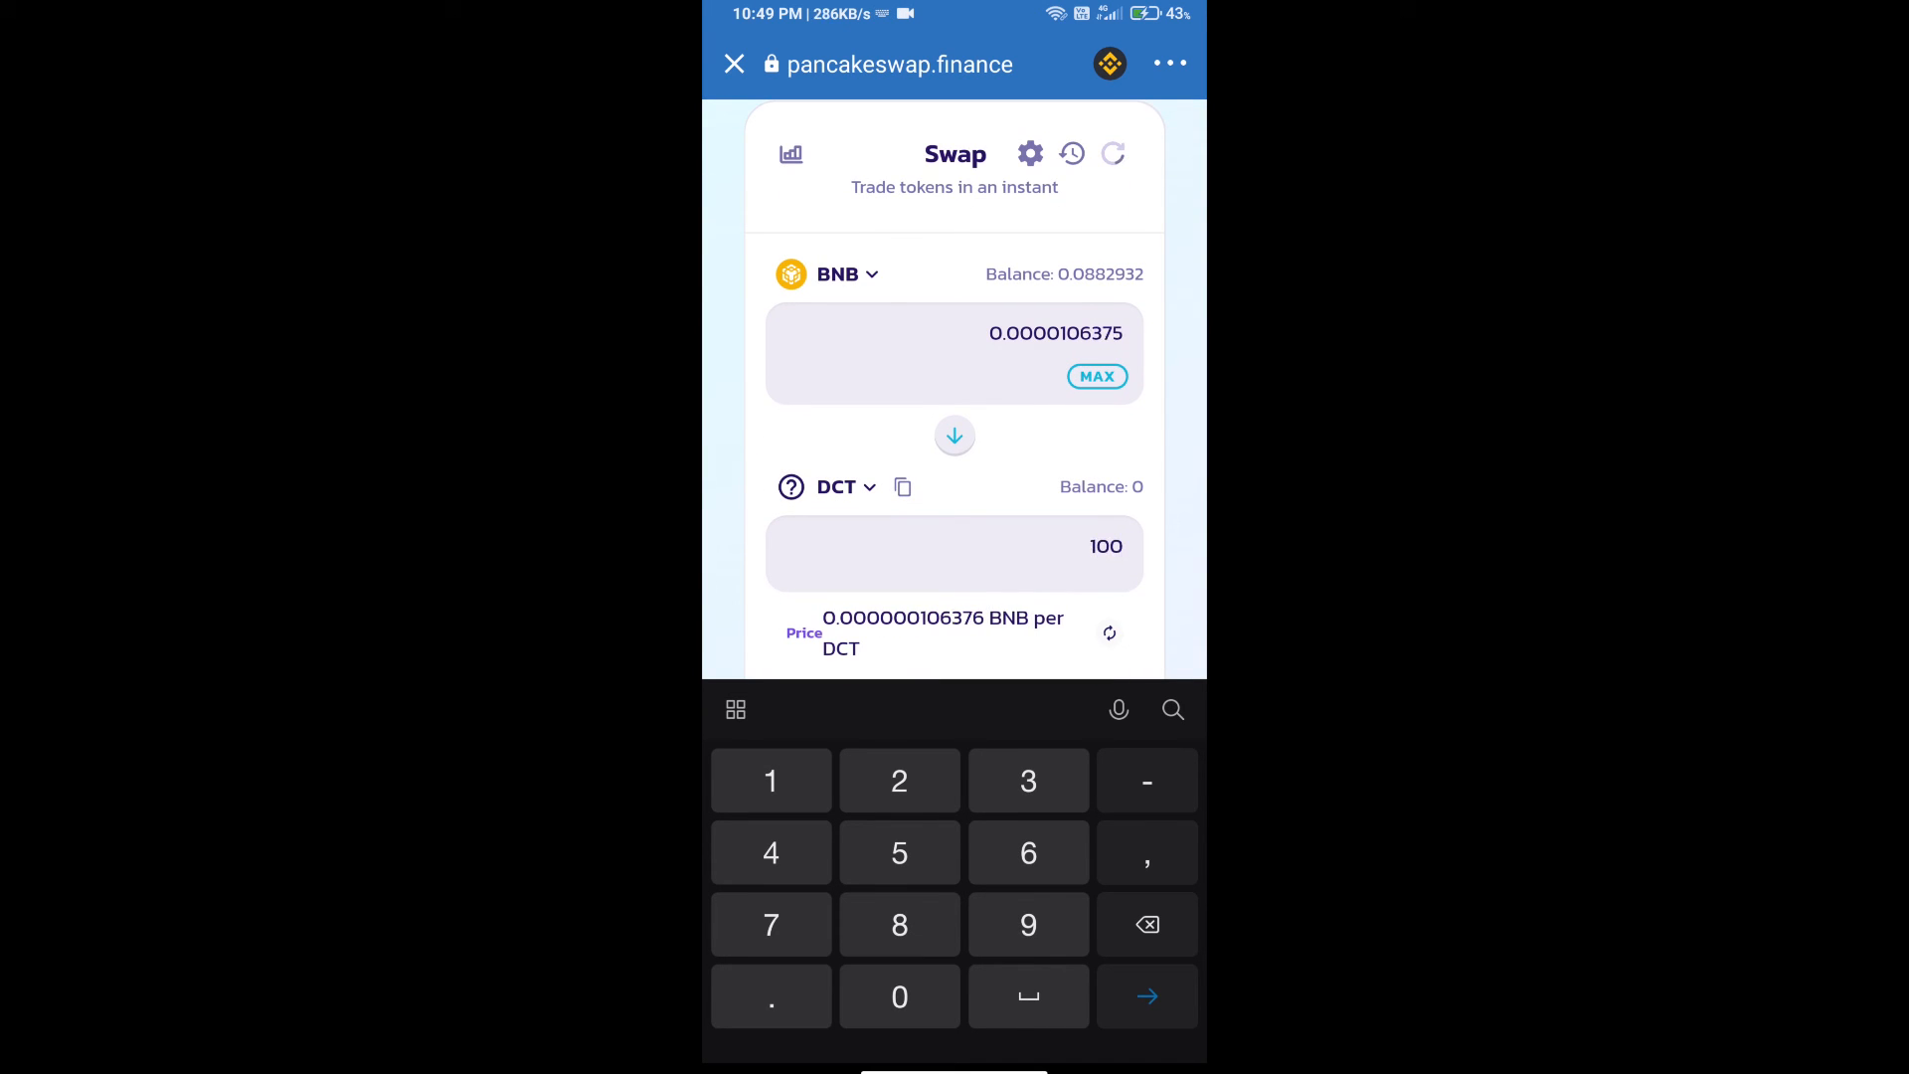
scroll(down, 3)
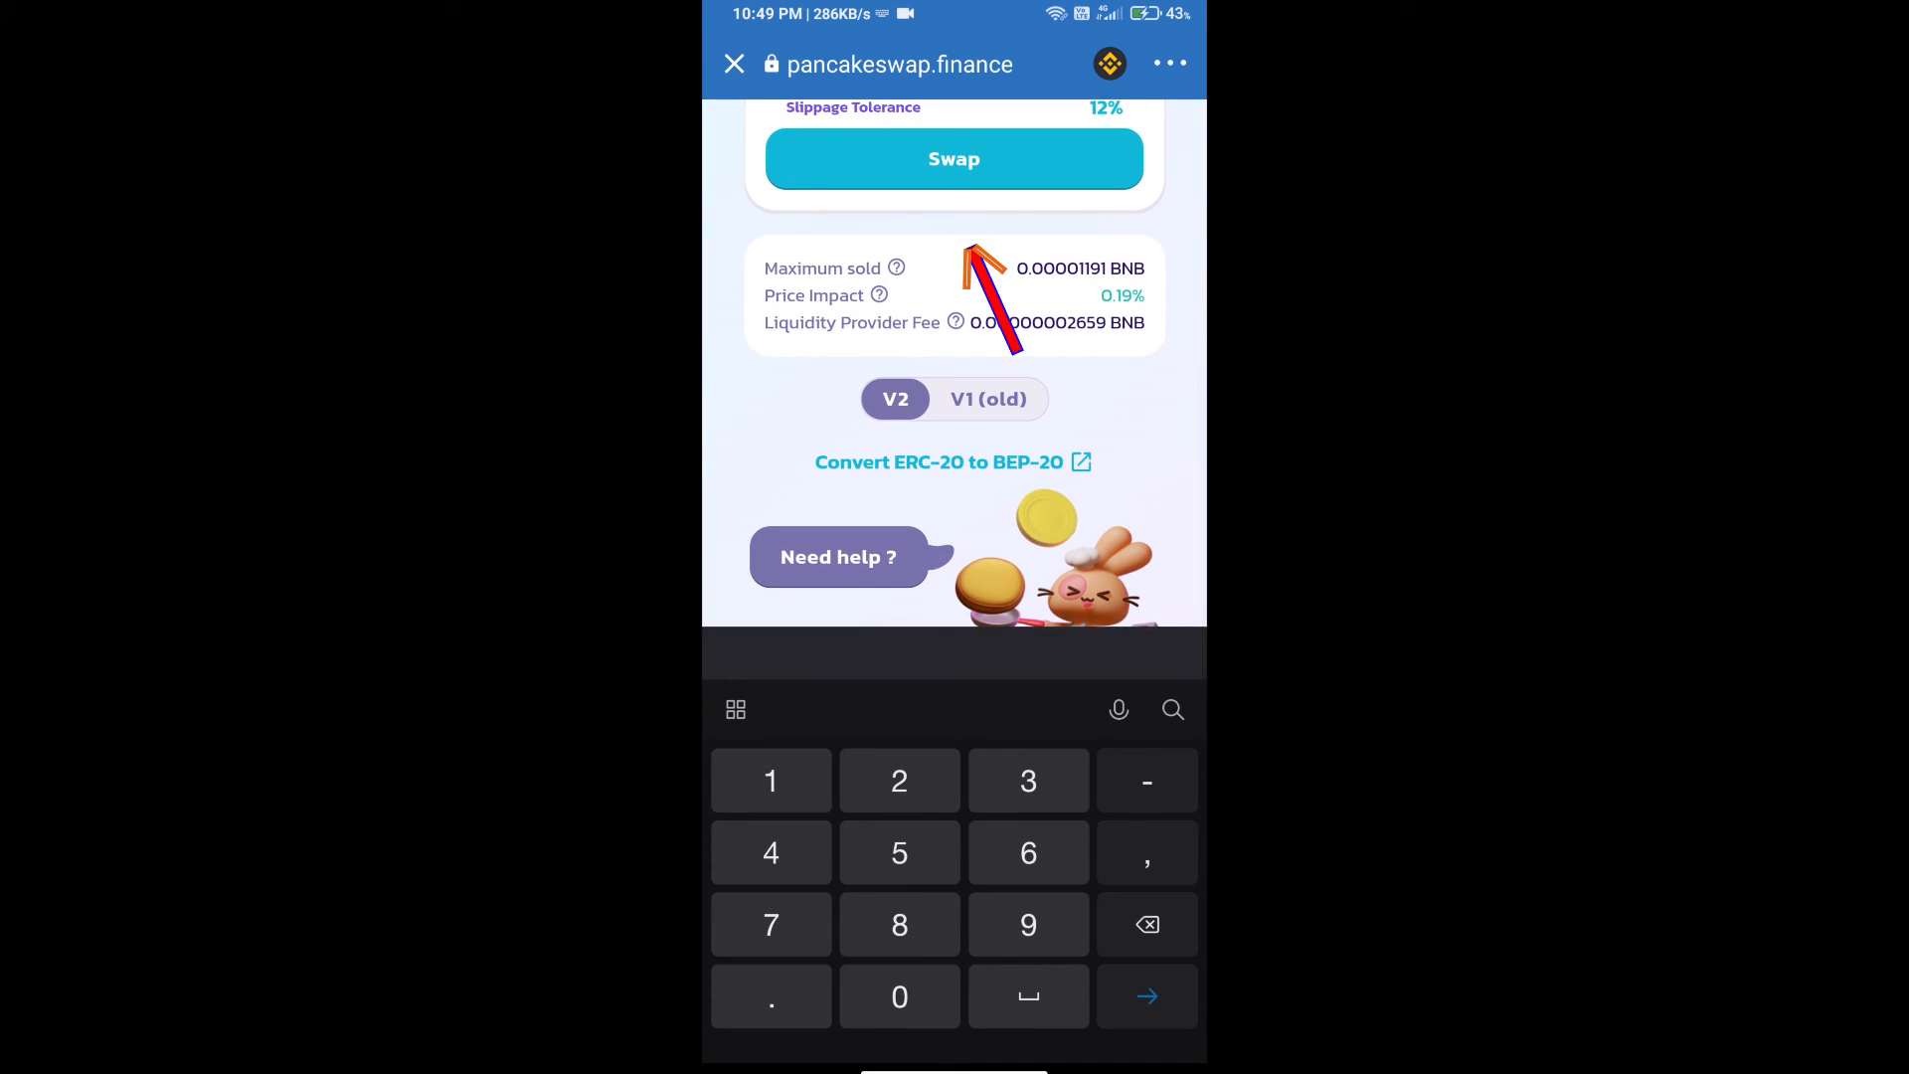
click(953, 159)
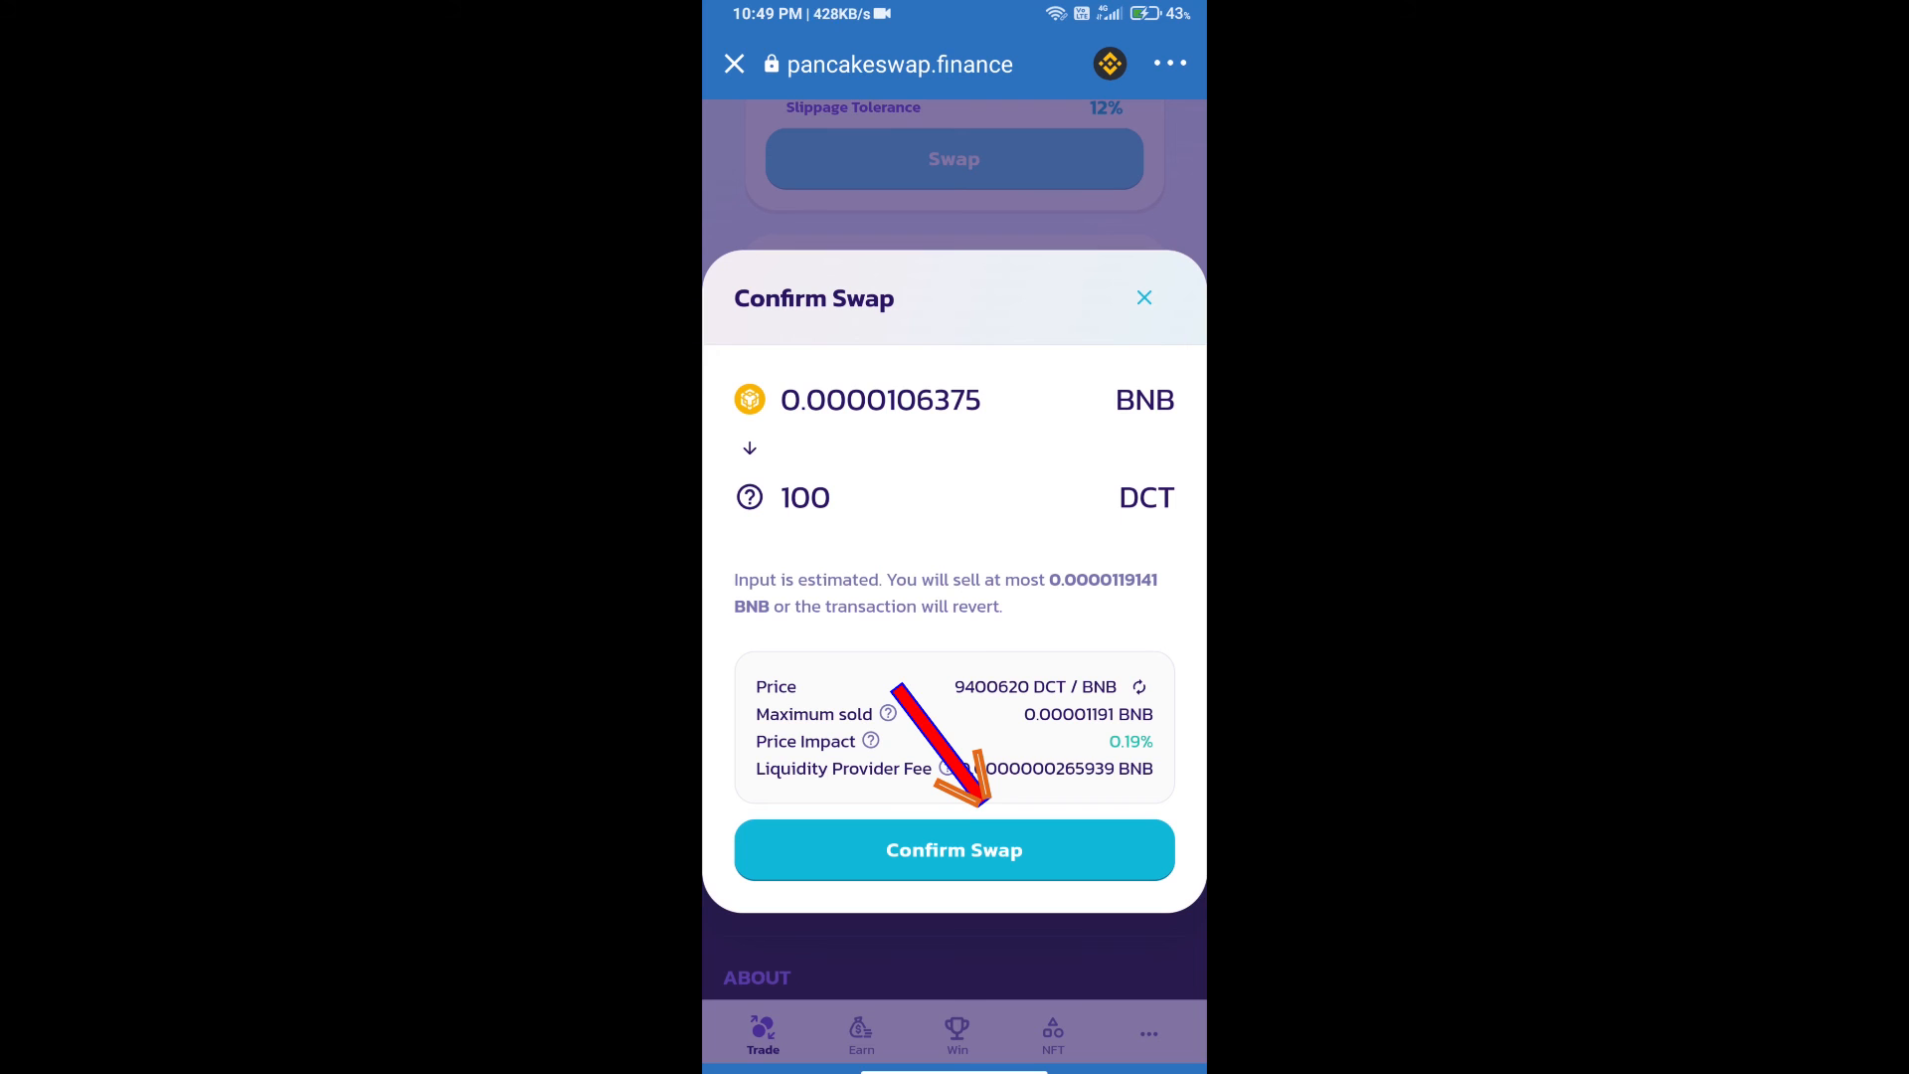
click(953, 849)
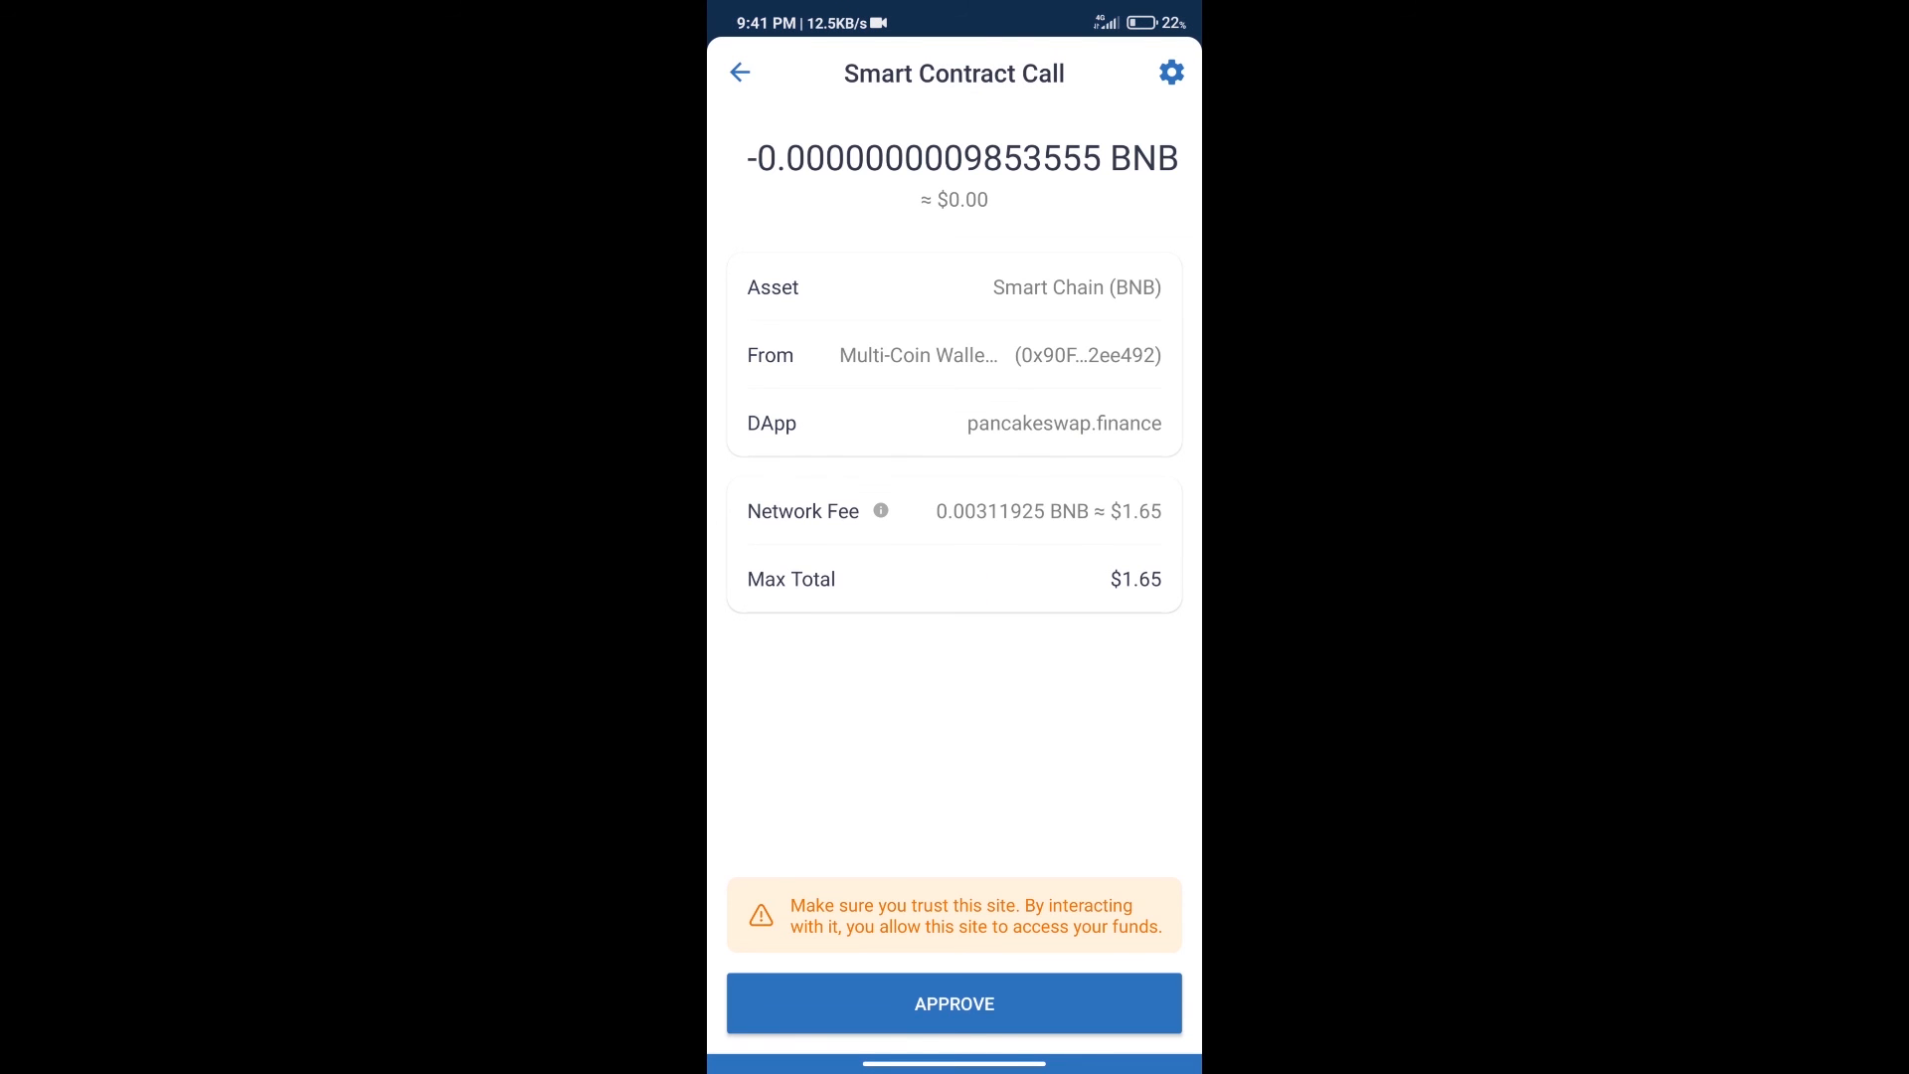